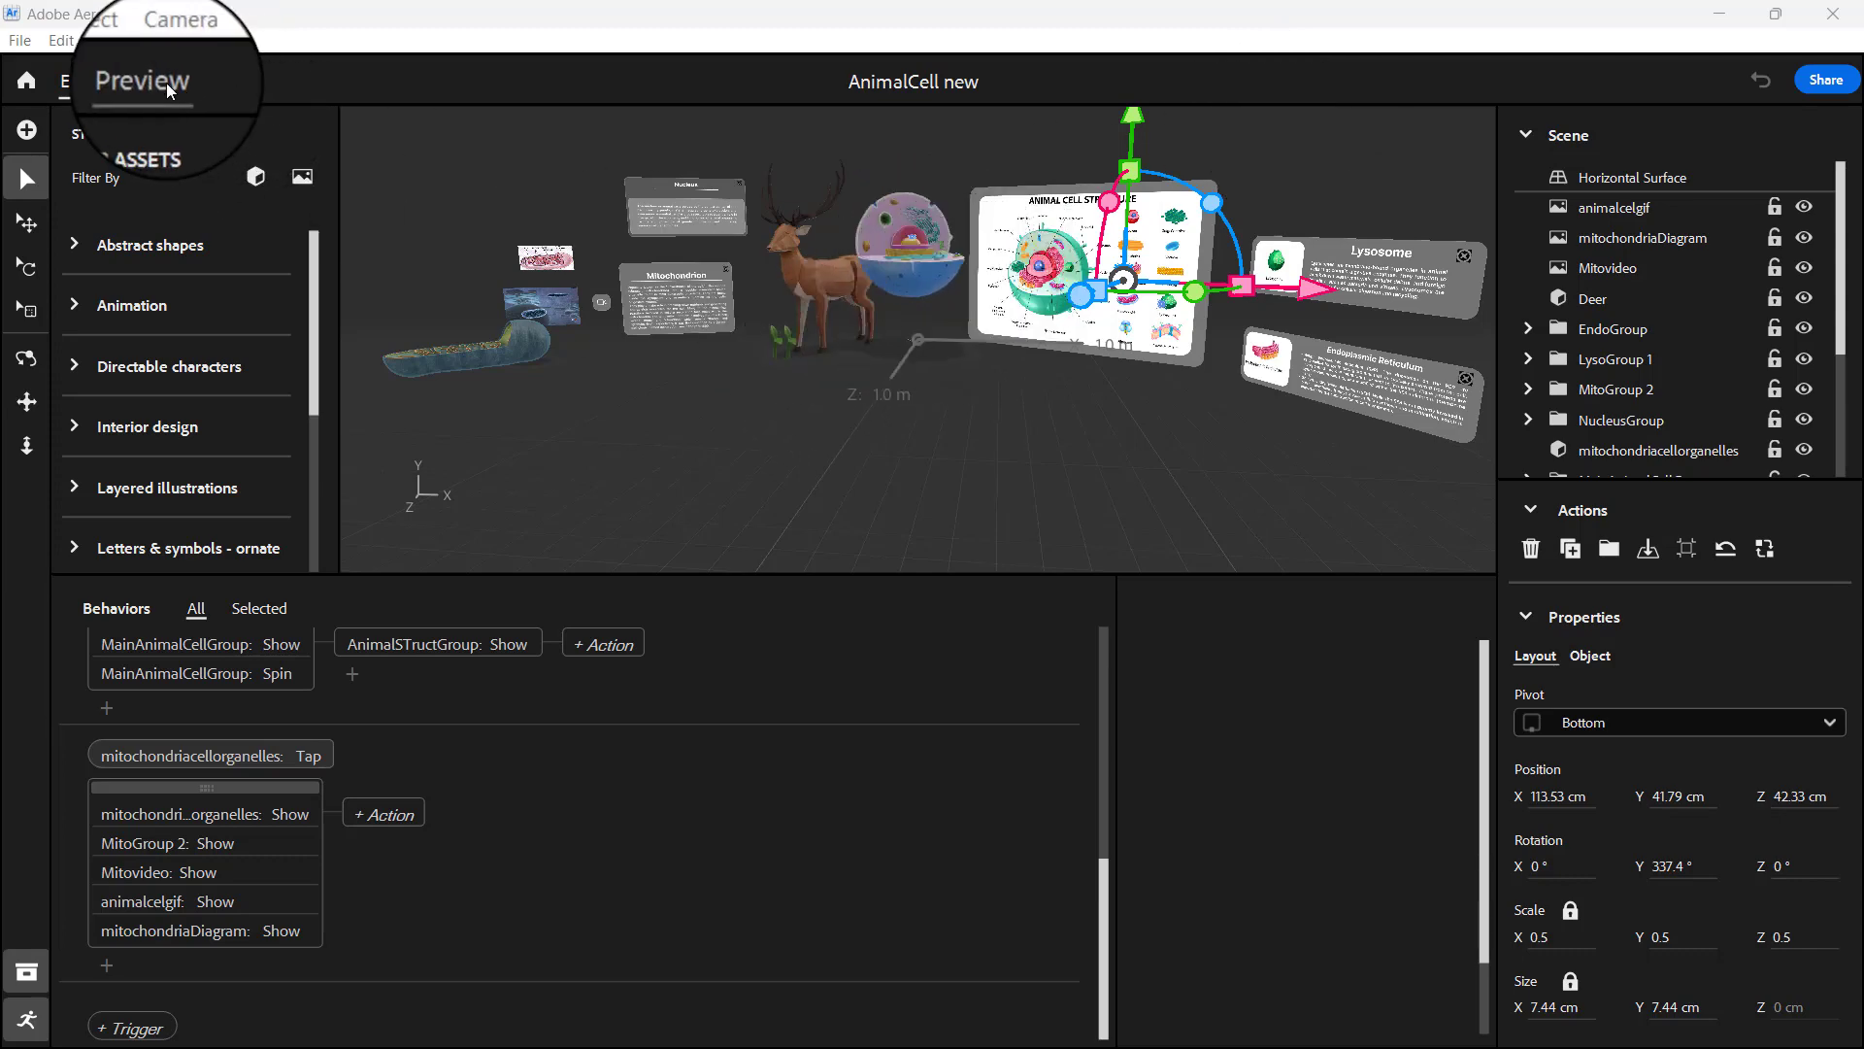
Preview the scene, return to editing, and select the mitochondriacellorganelles: Tap trigger
click(149, 80)
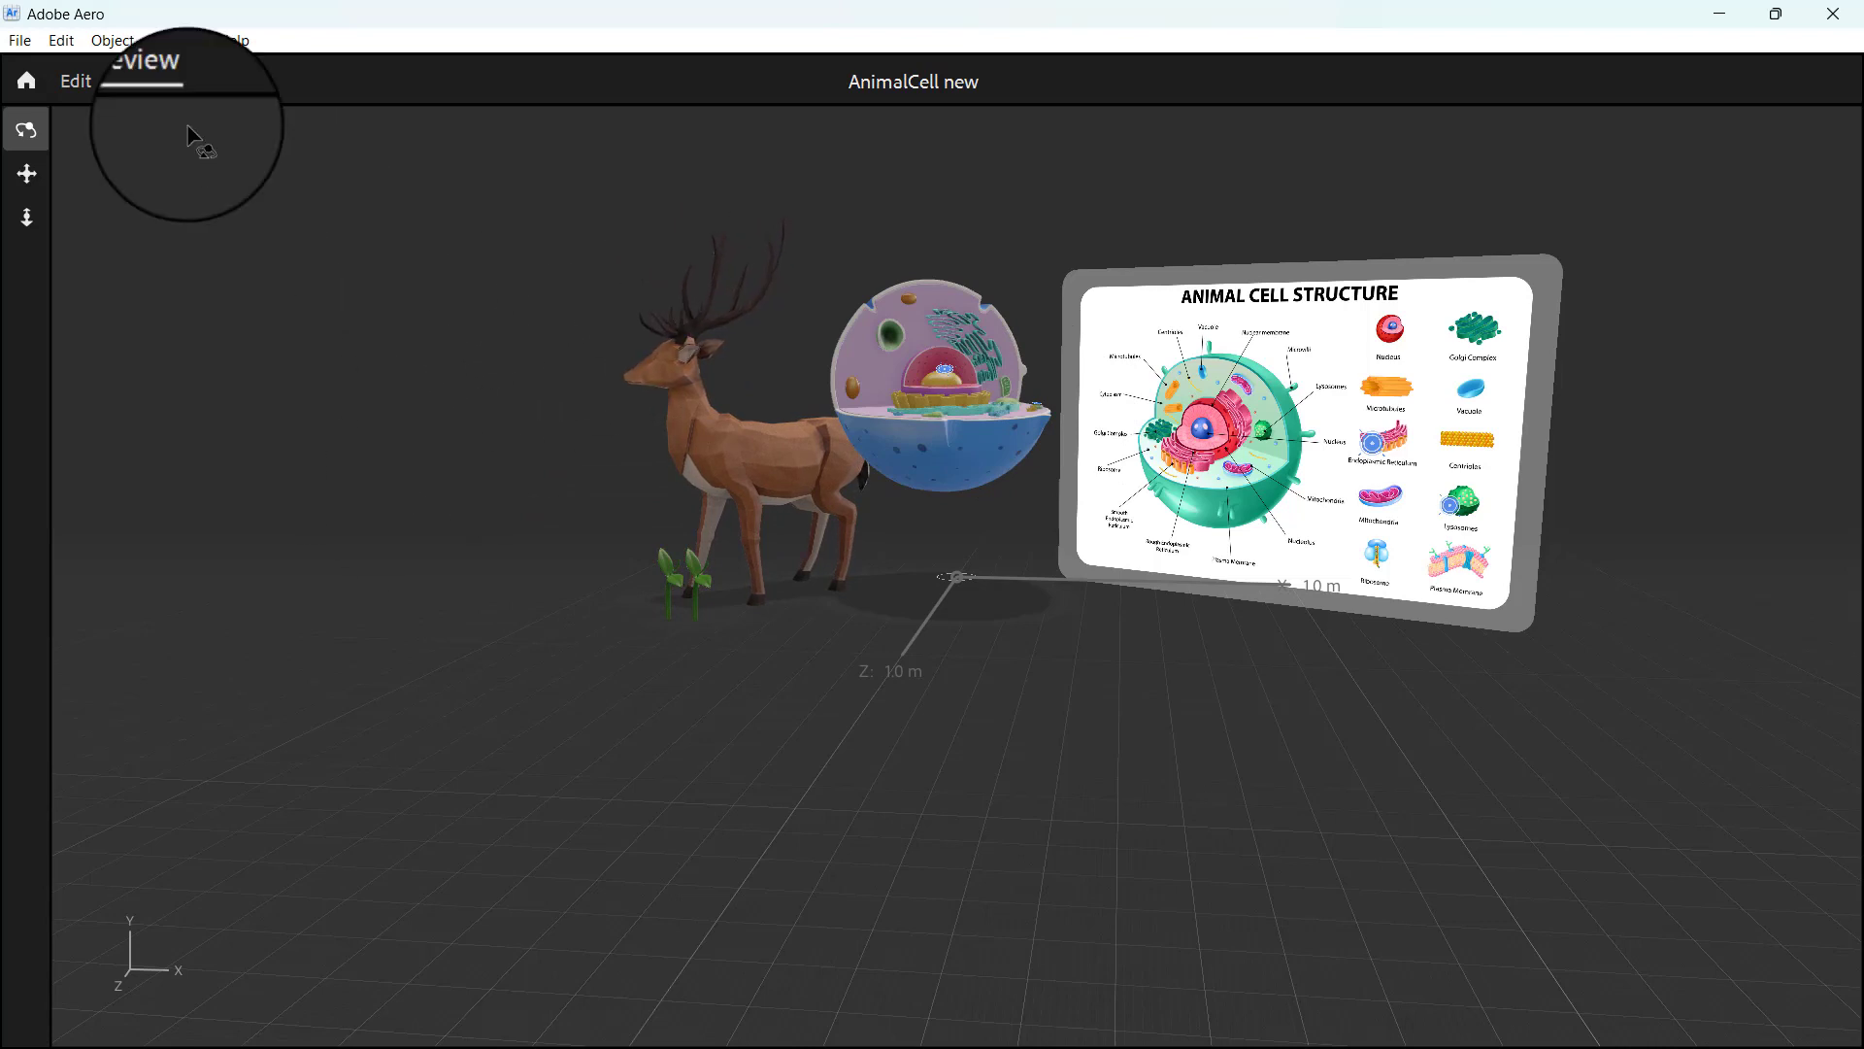
click(74, 80)
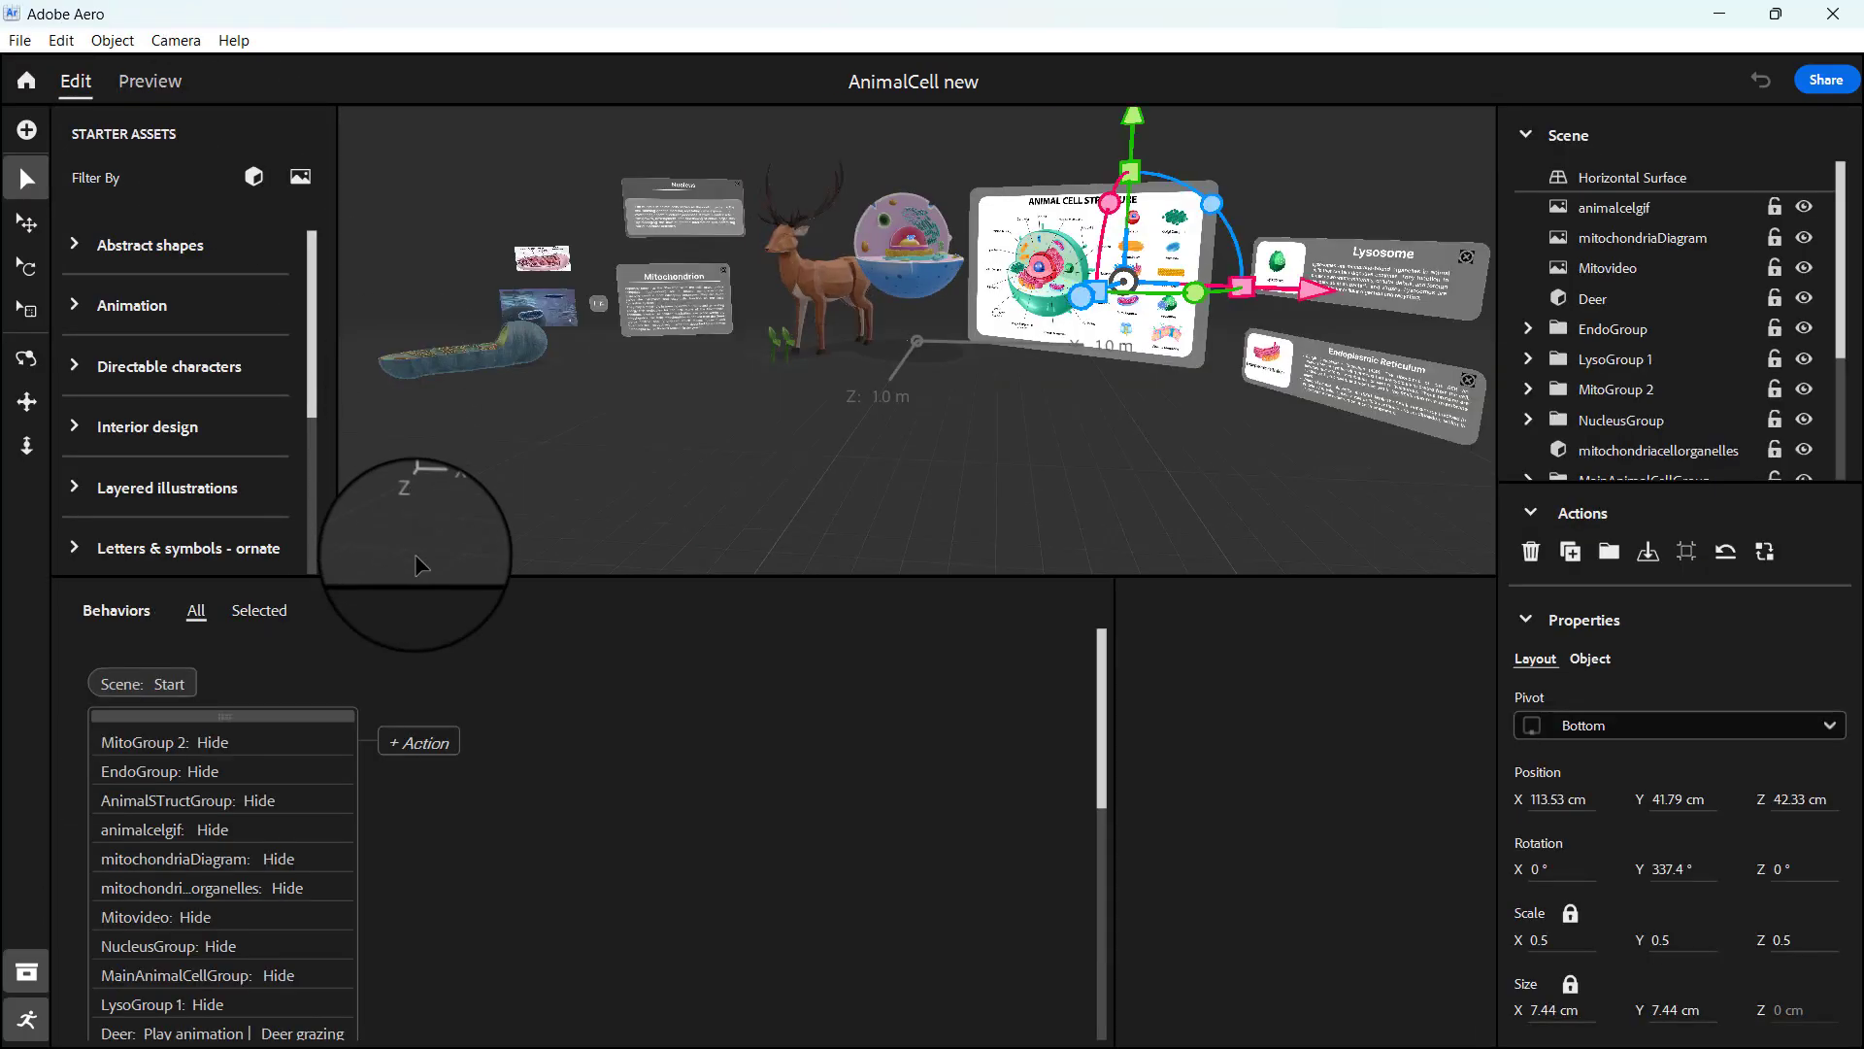
scroll(down, 3)
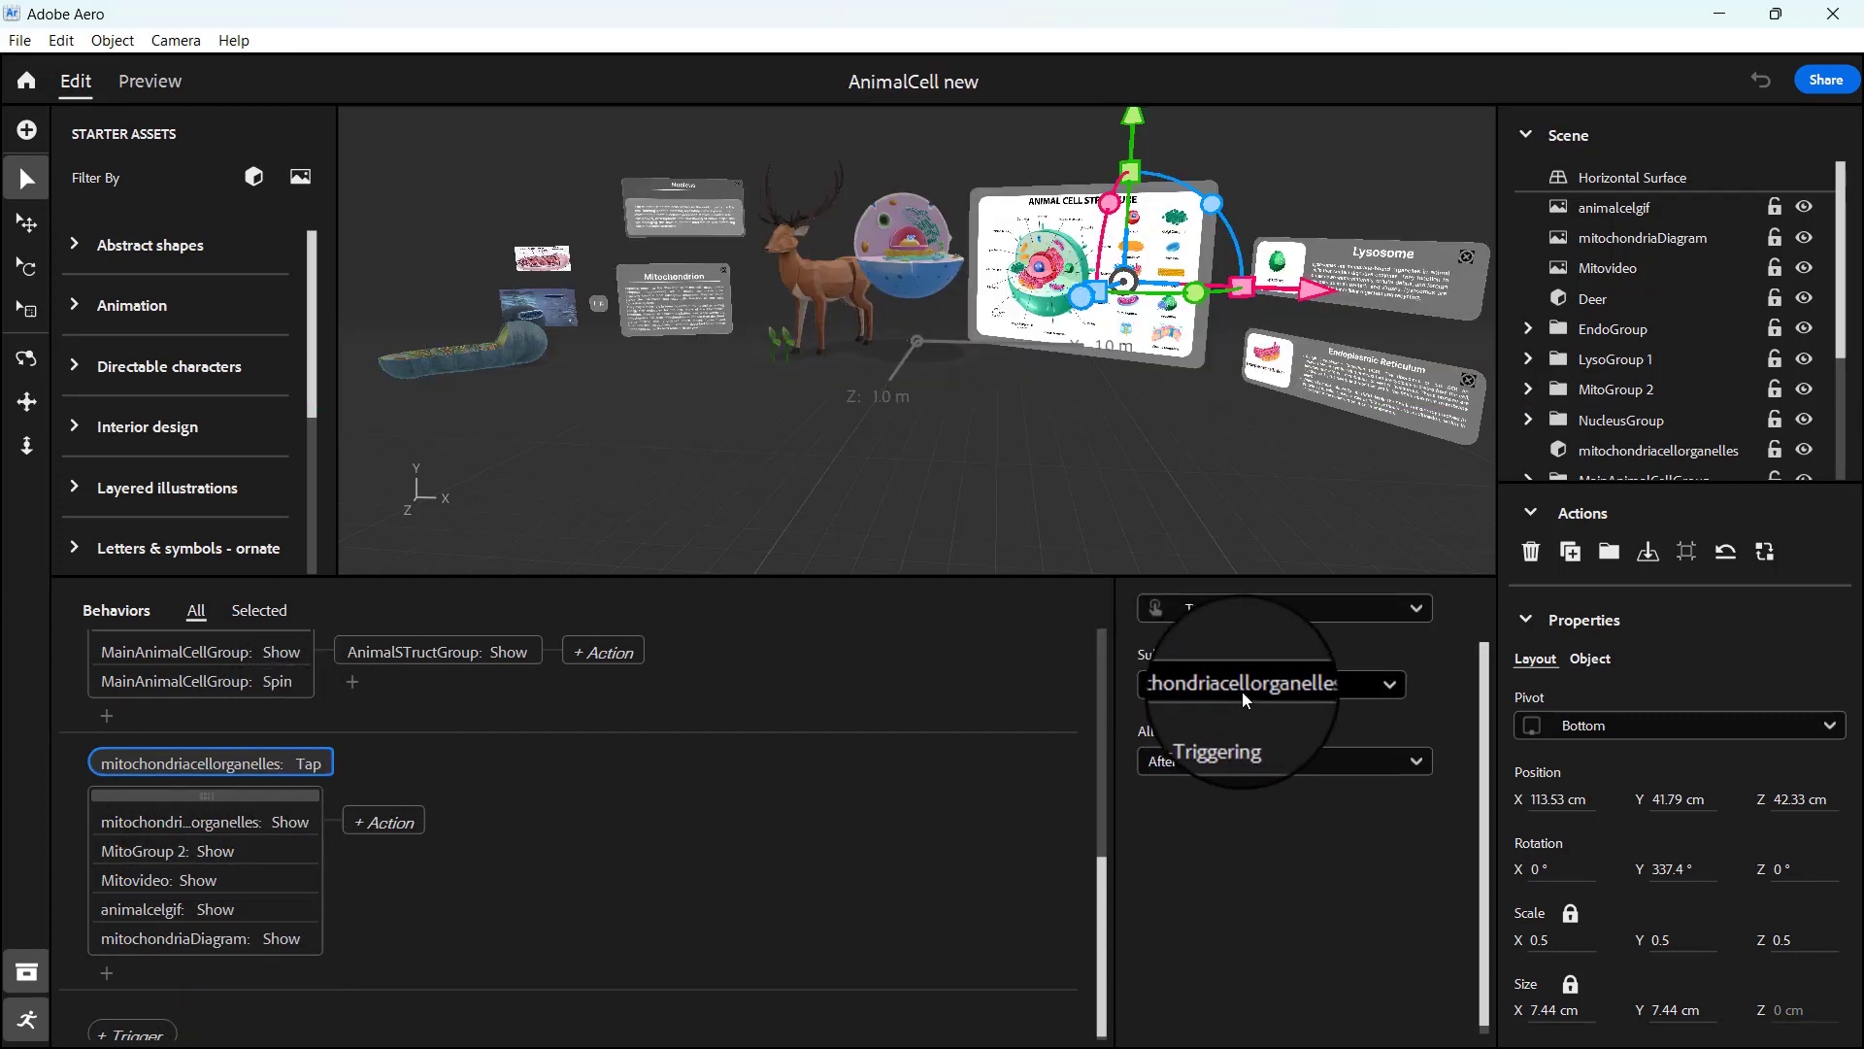
click(1270, 683)
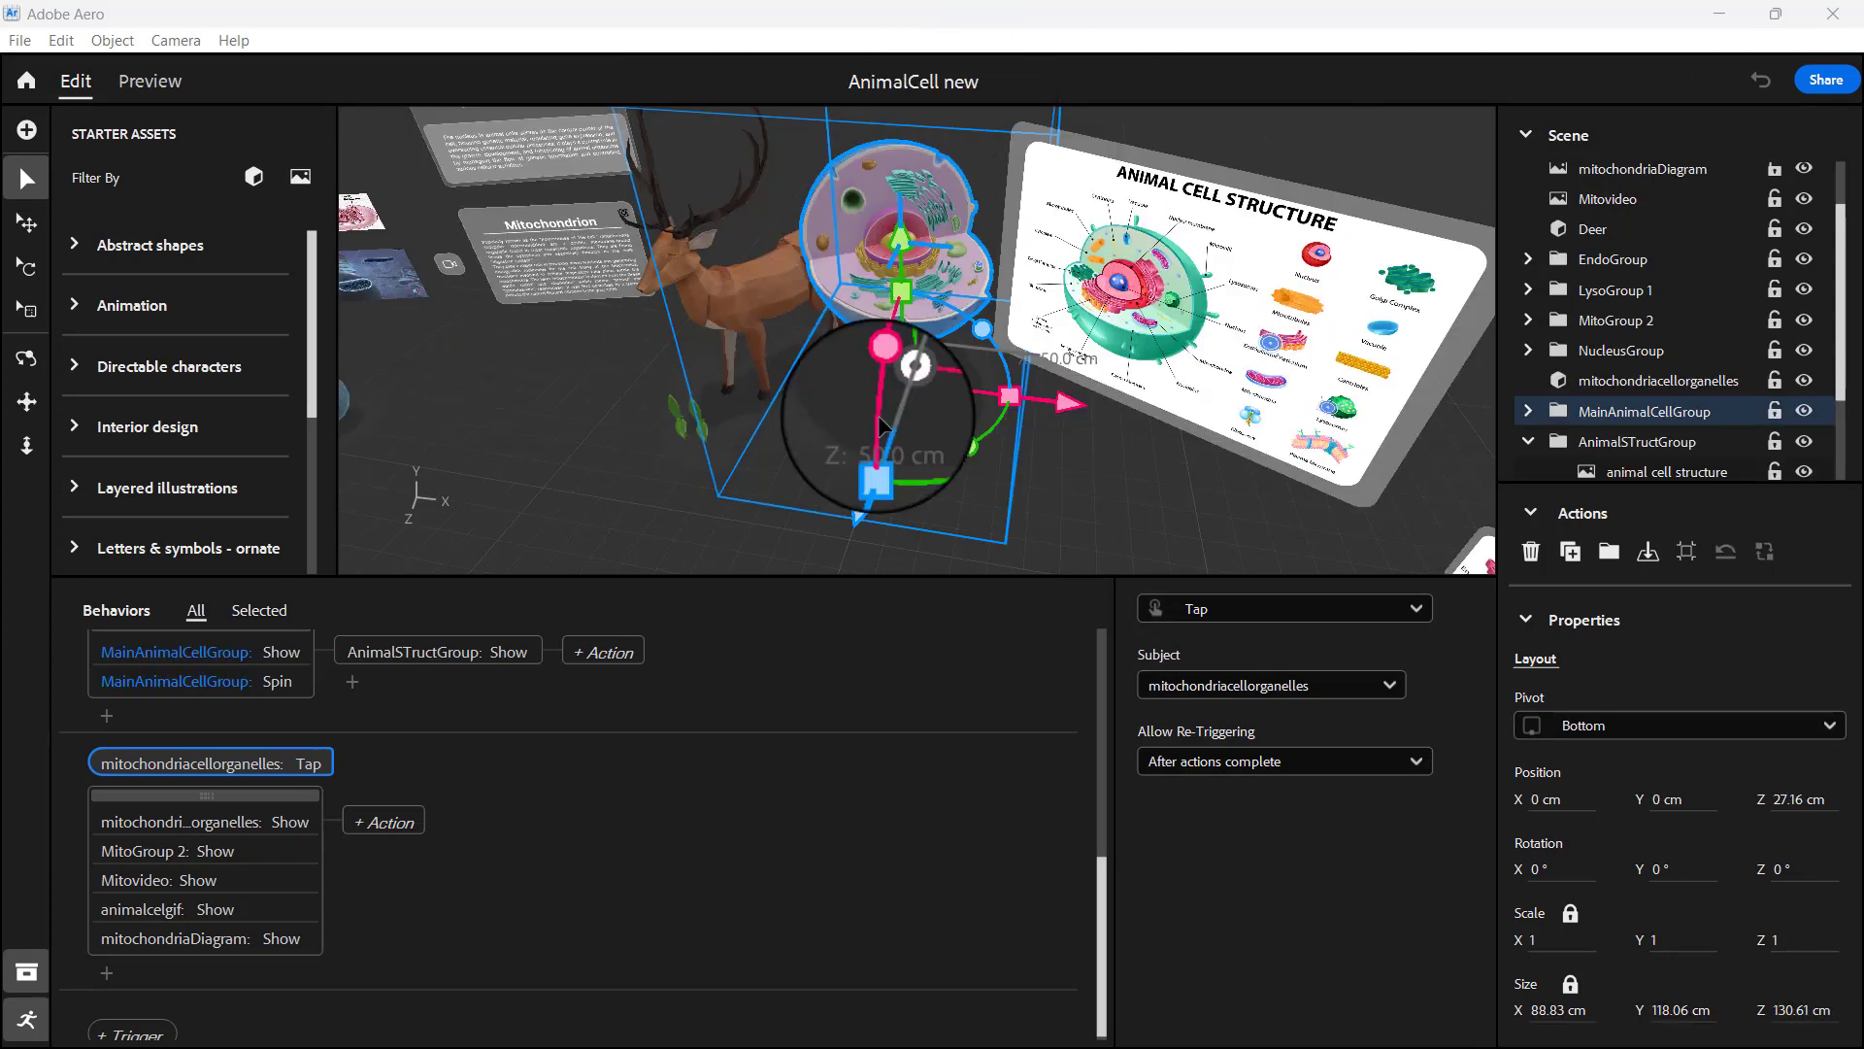
Switch the mitochondria tap trigger's subject from the organelles model to Mitochondriahotspot
drag(915, 428, 1046, 375)
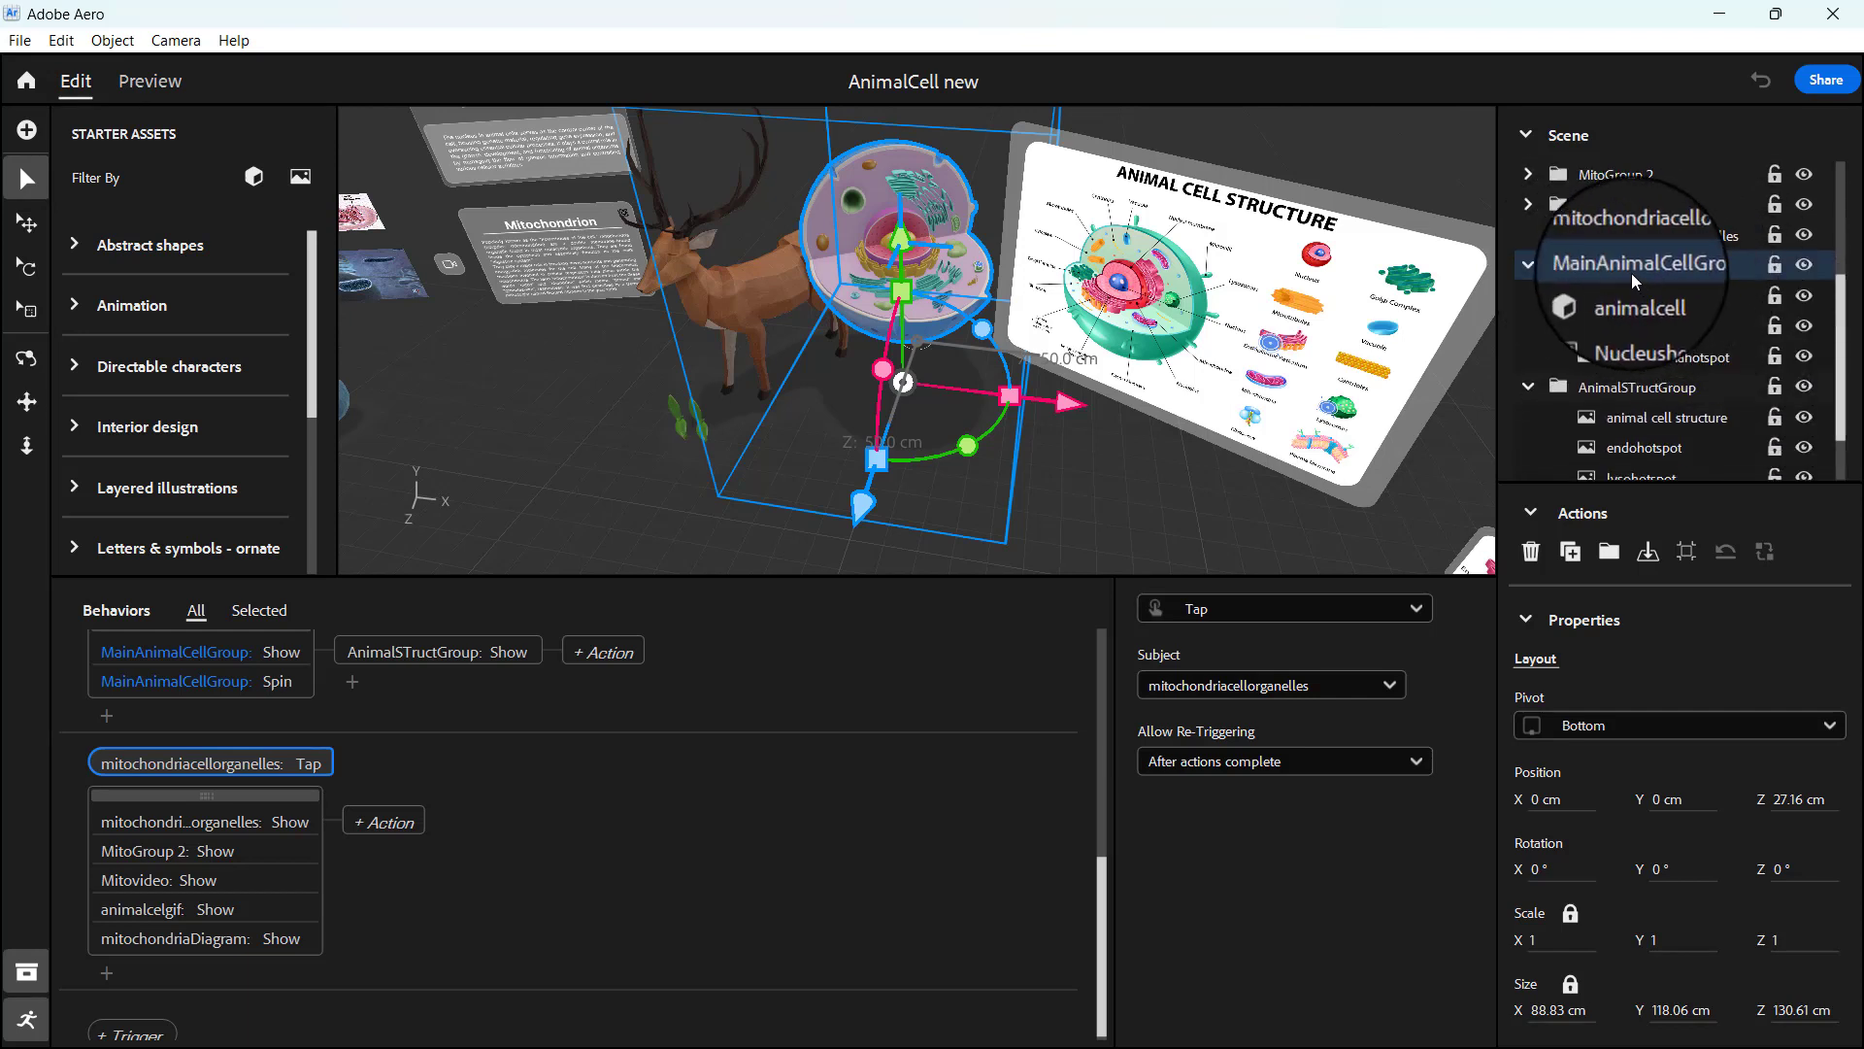
click(1652, 353)
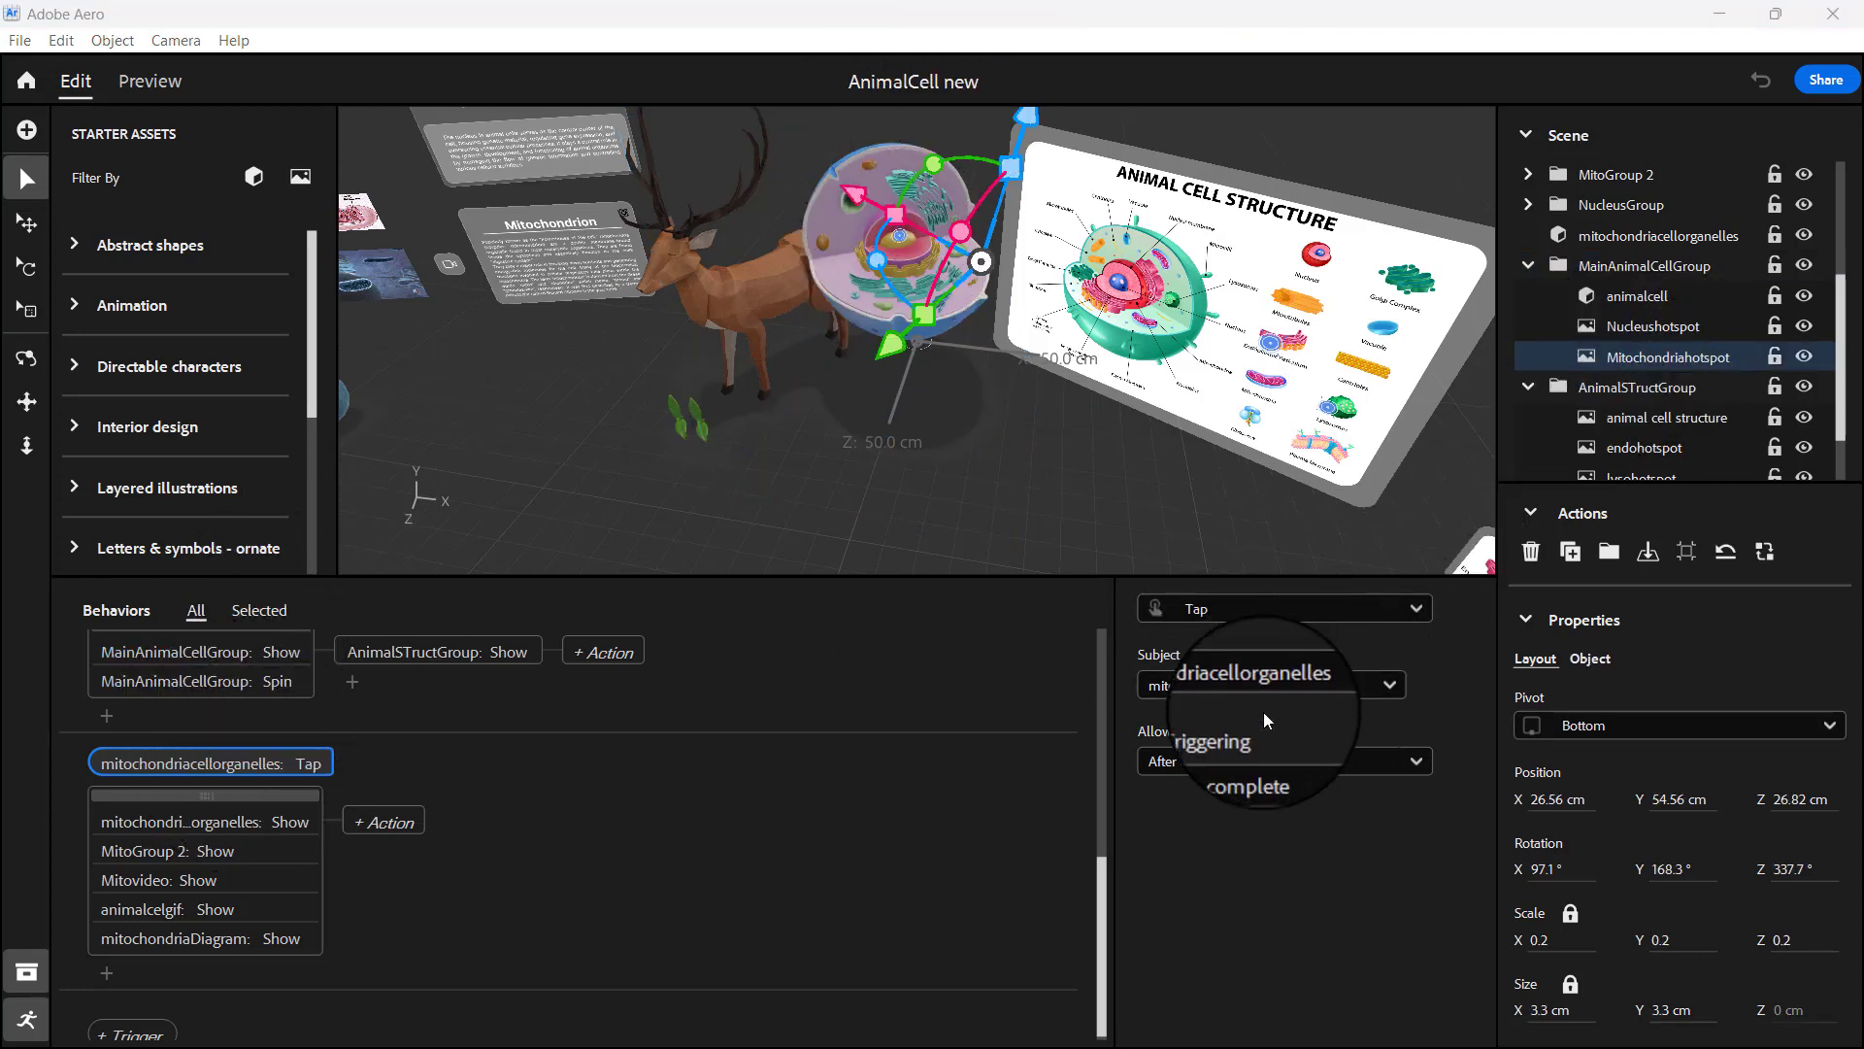
click(1269, 684)
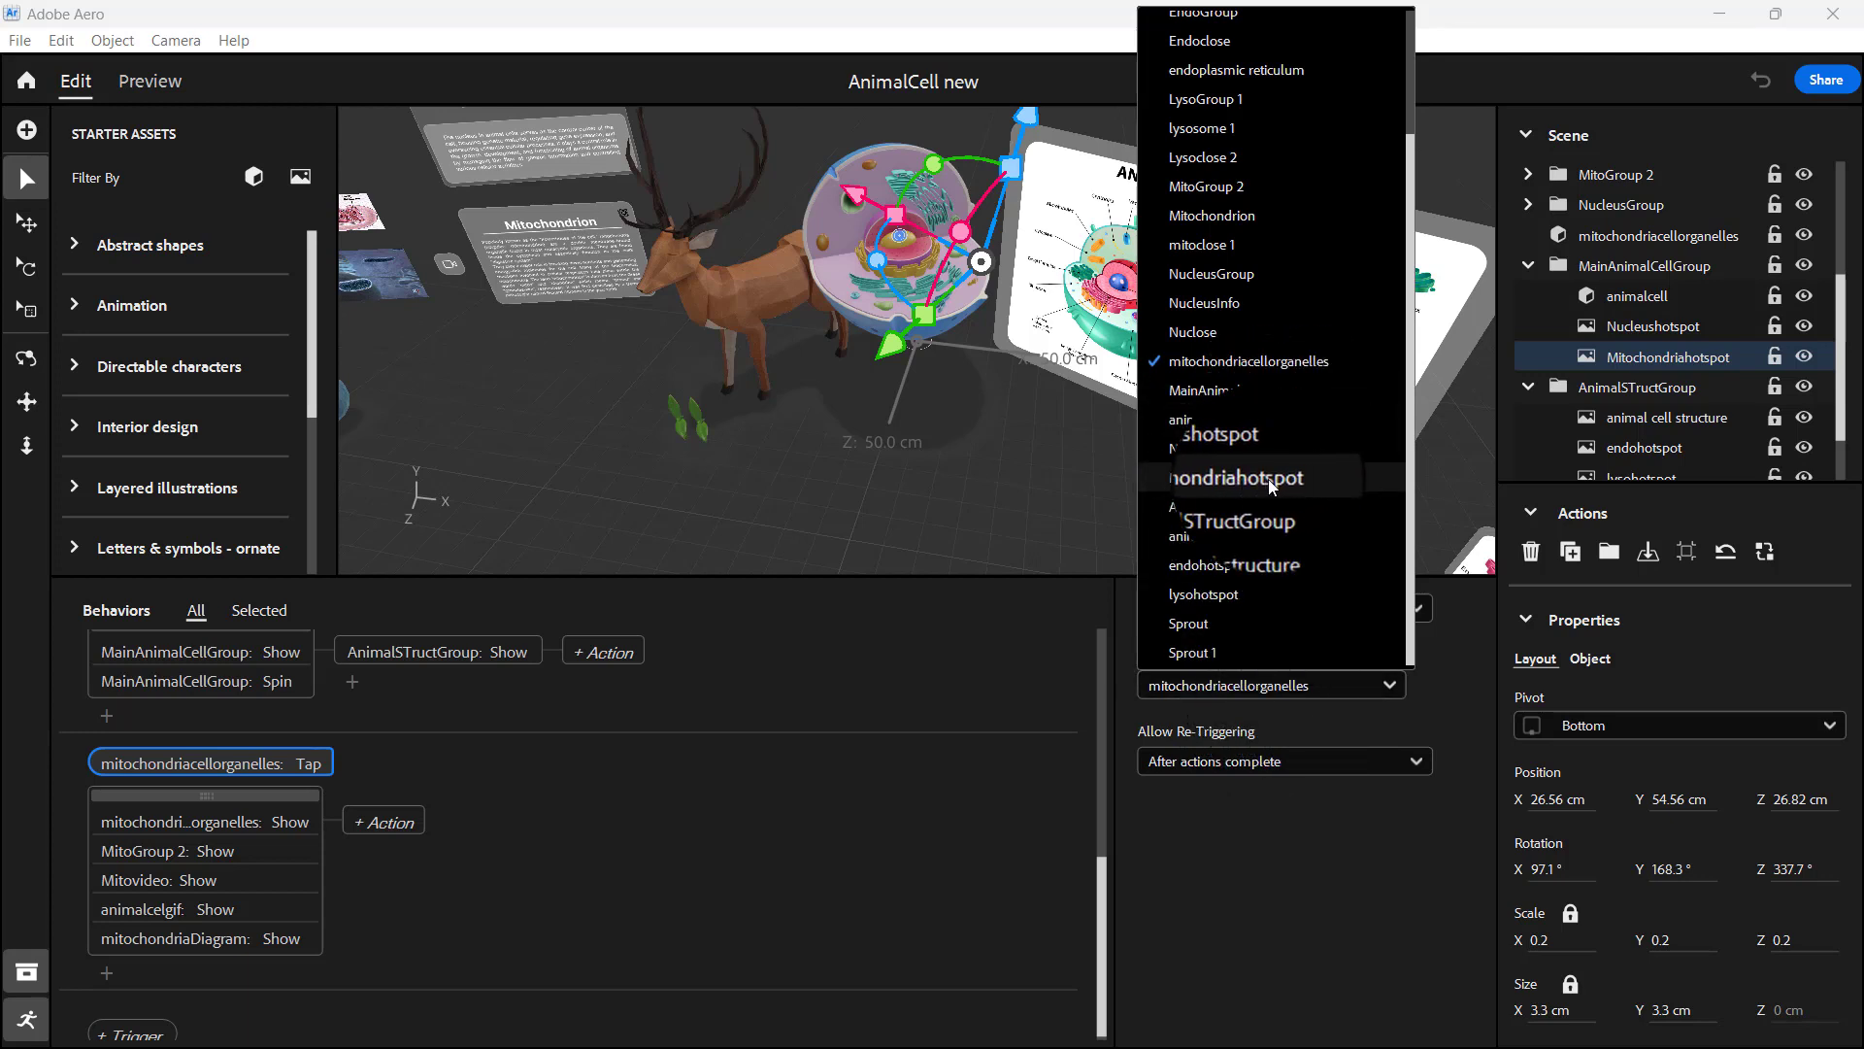
click(1239, 478)
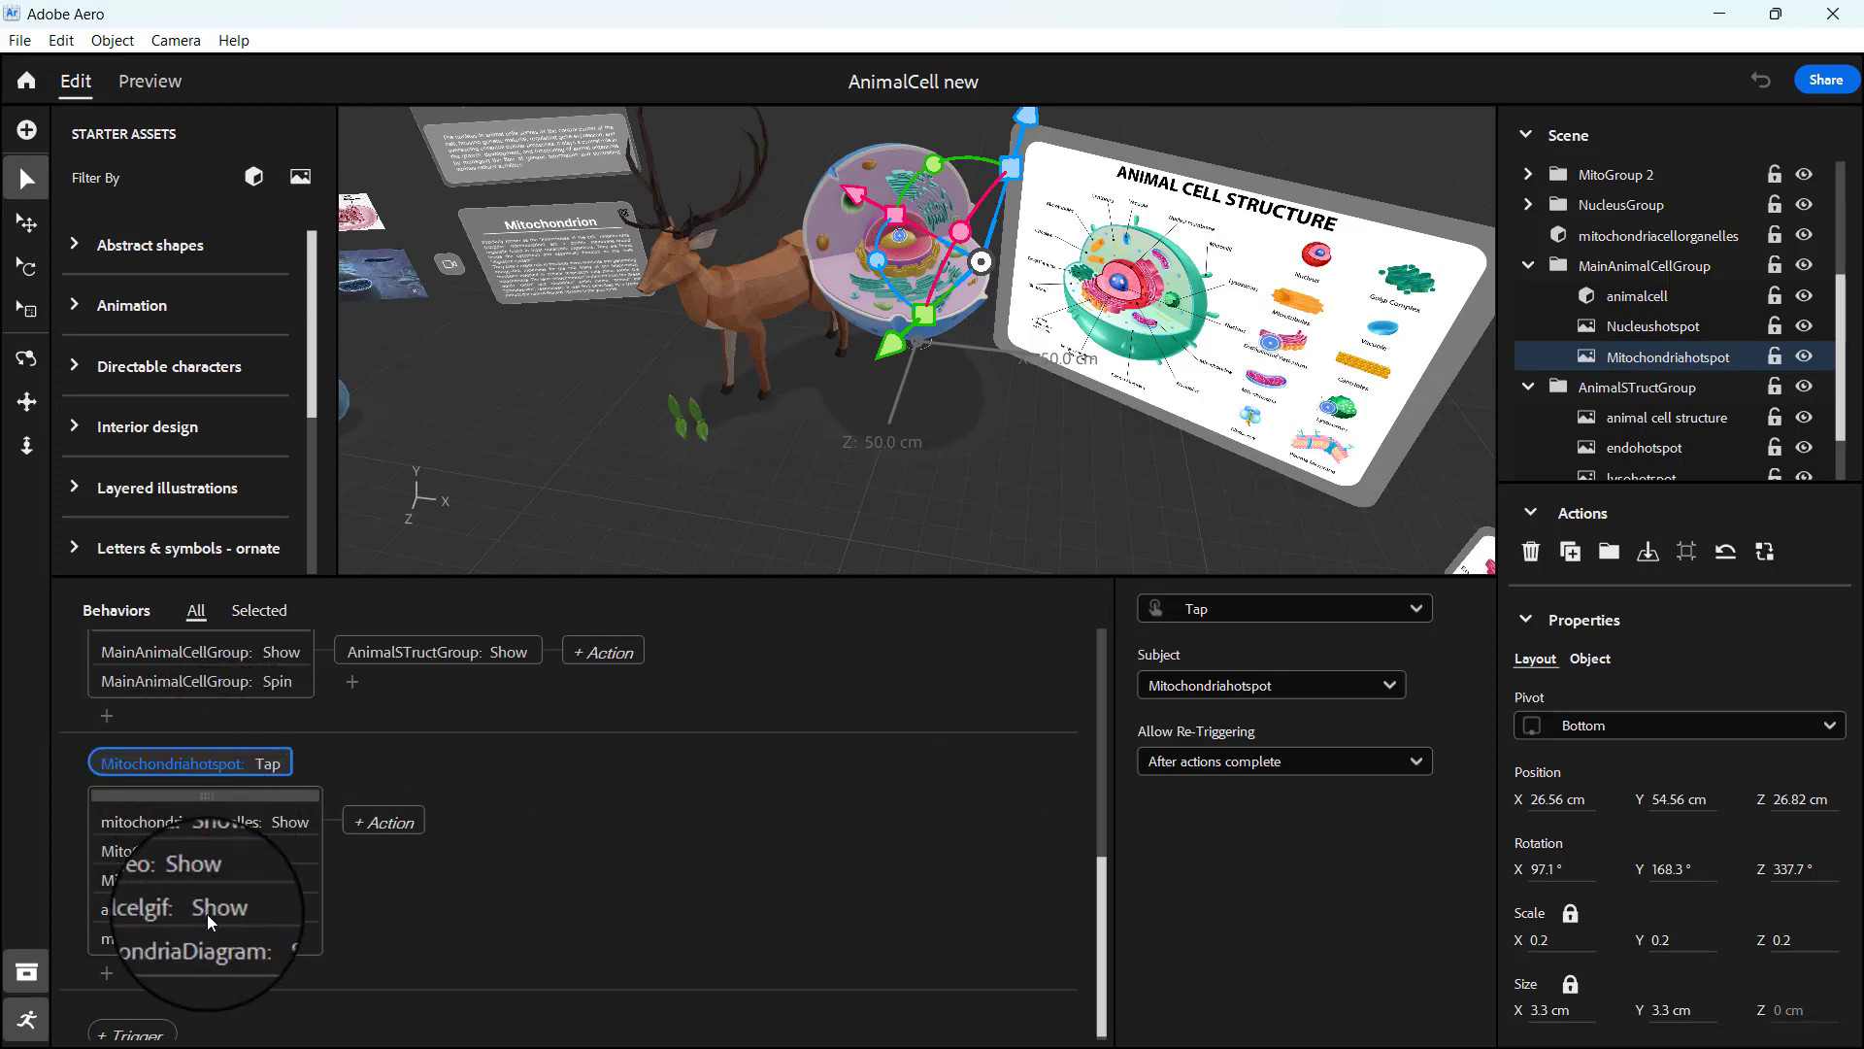
Preview the scene to test tapping the mitochondria hotspot, then go back to editing
click(150, 81)
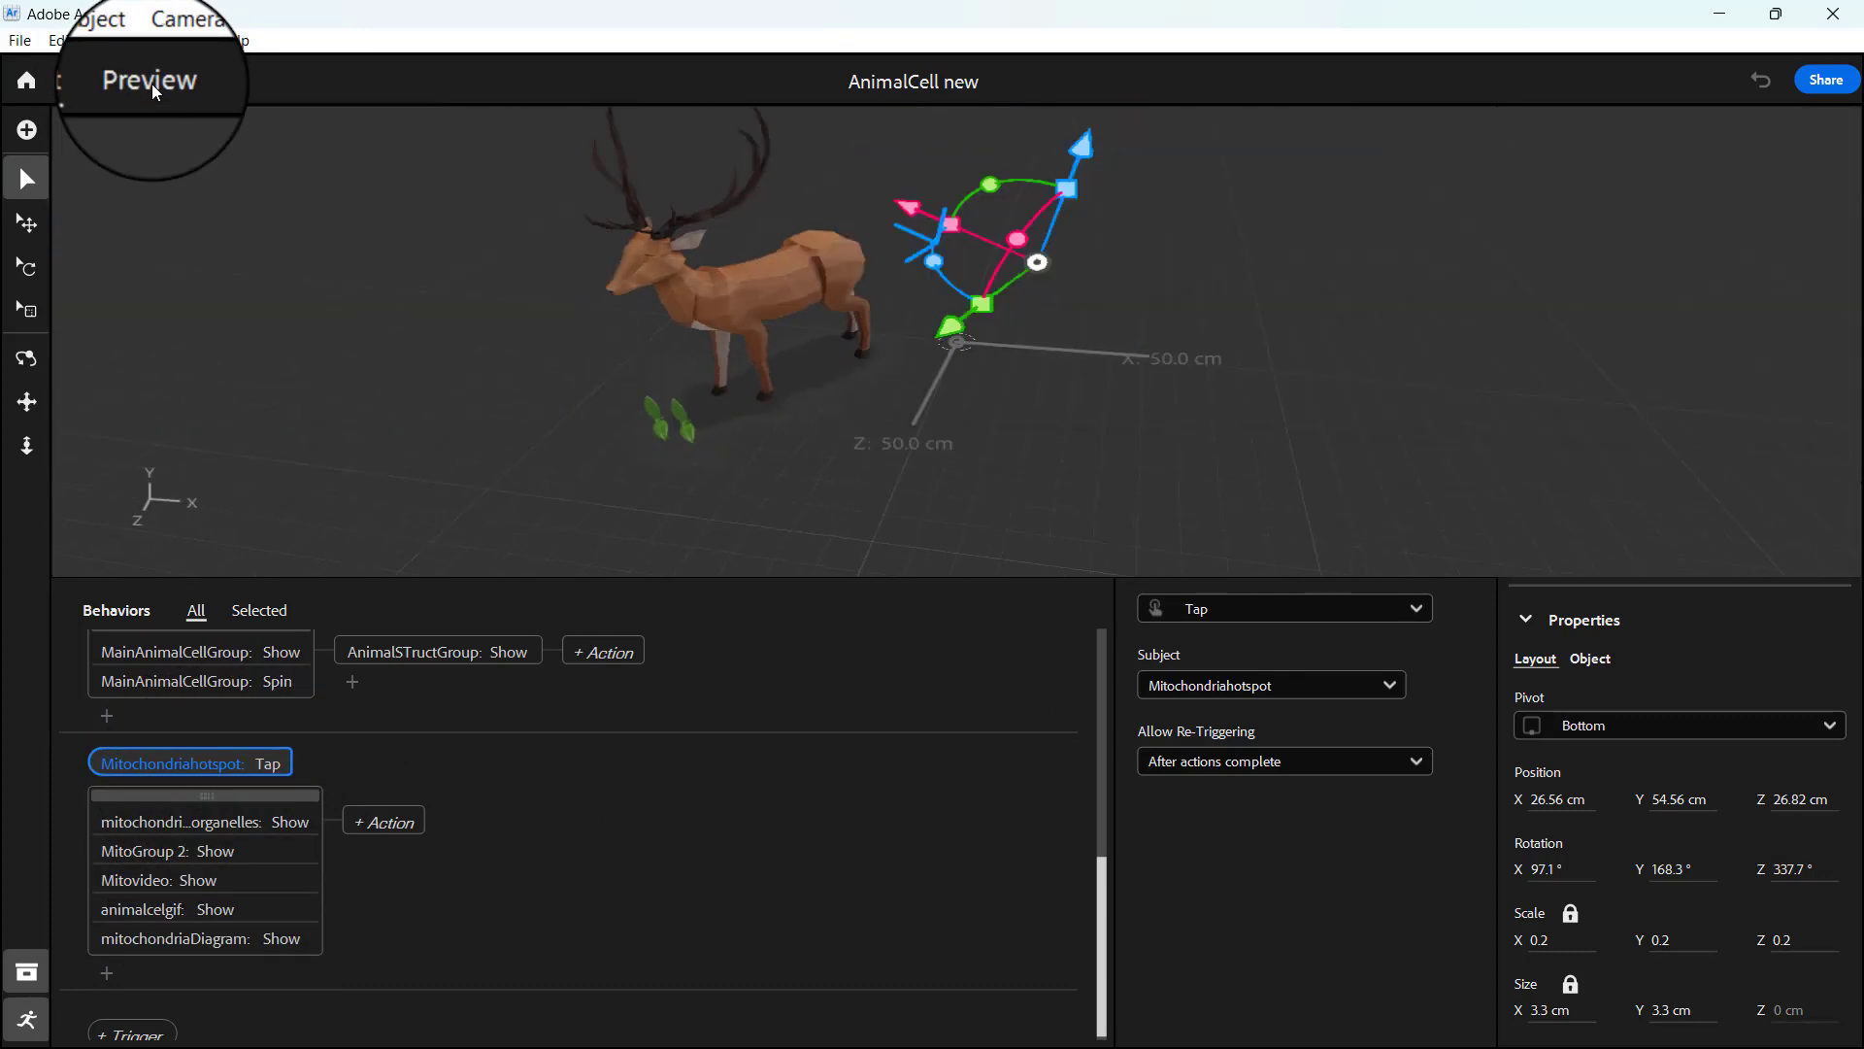
click(149, 80)
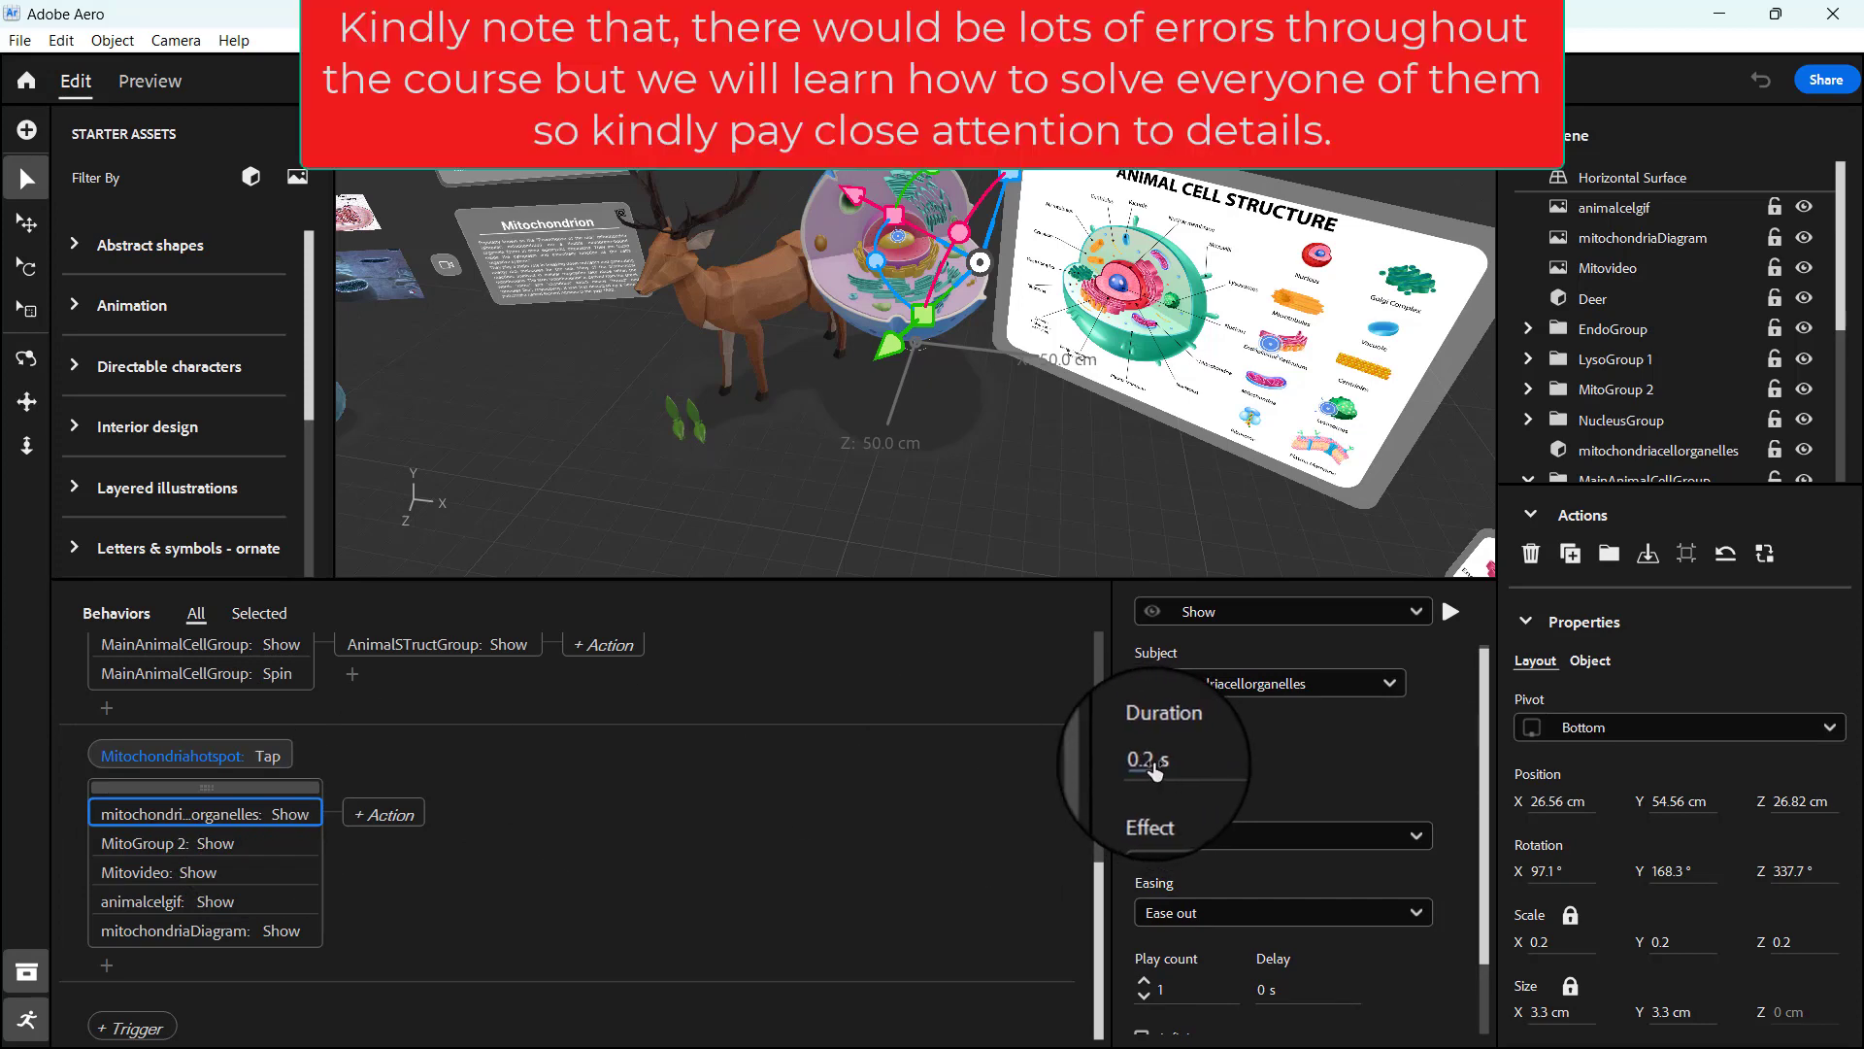
Set the organelles Show action's duration to 0 s and preview the scene
click(1153, 758)
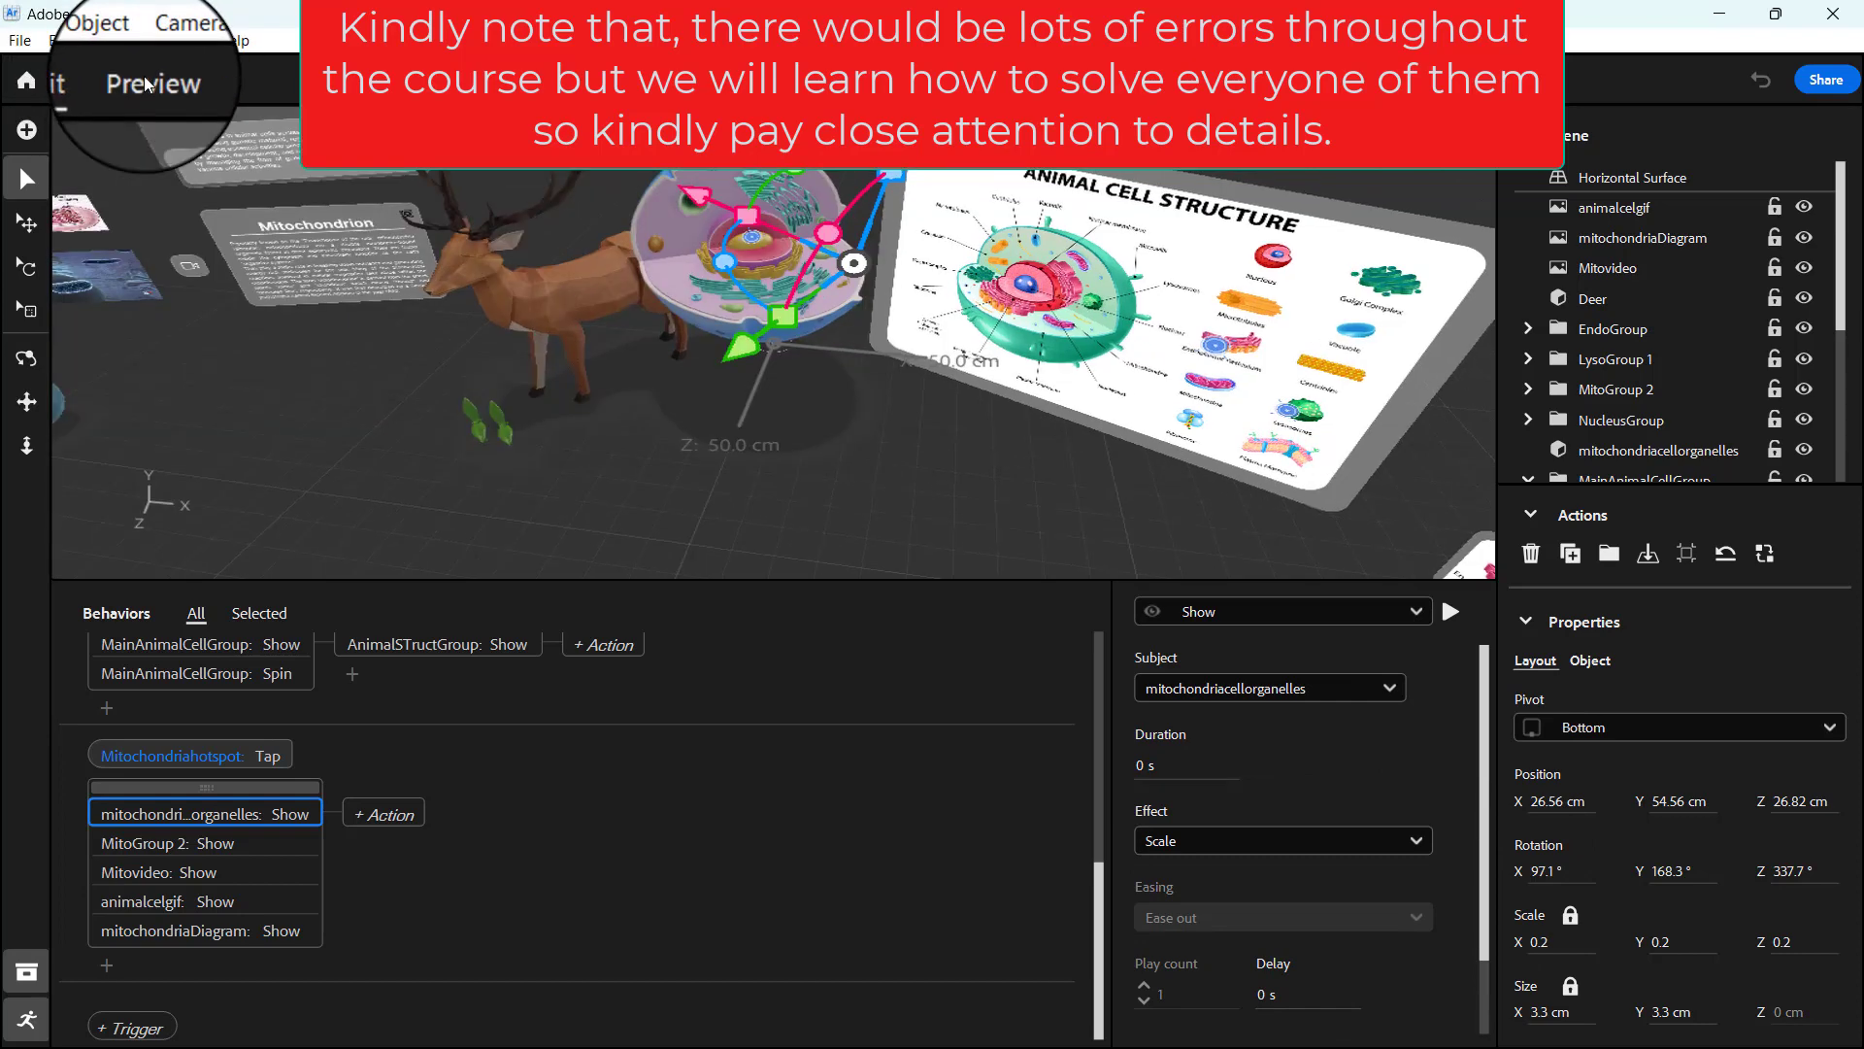
click(150, 80)
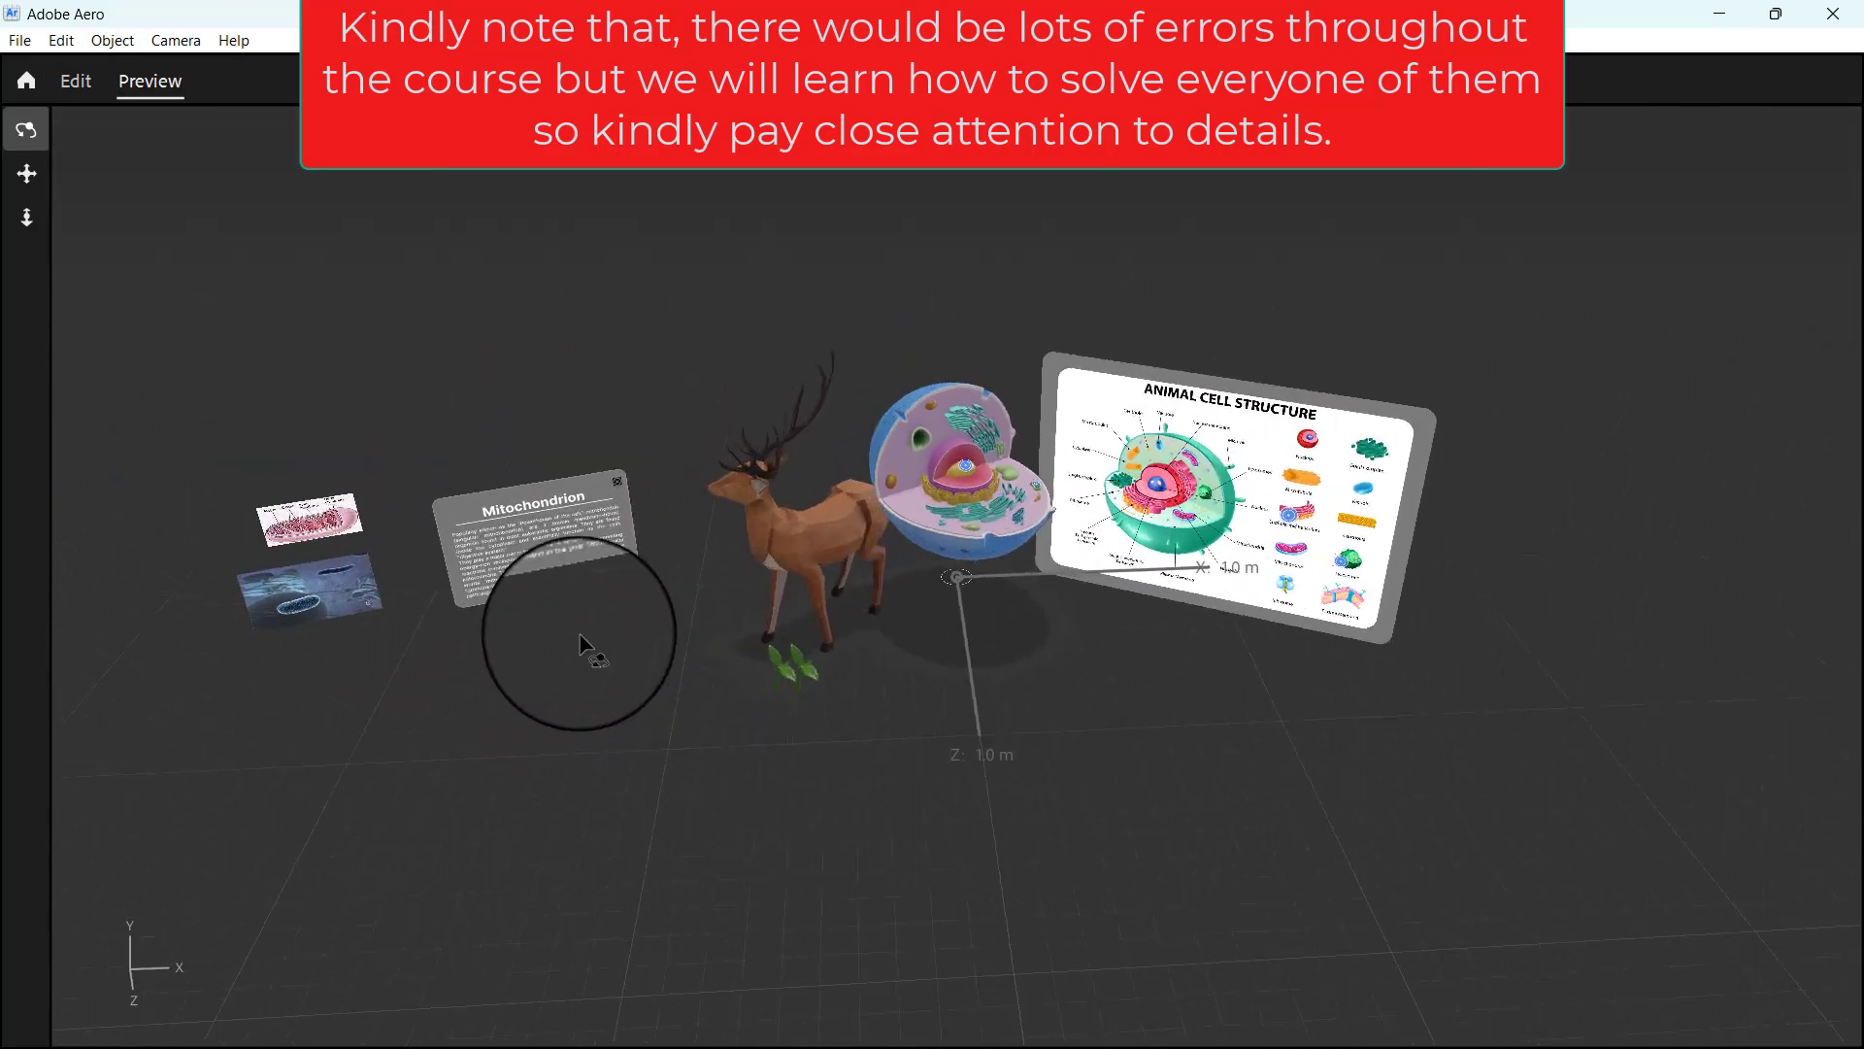
click(75, 81)
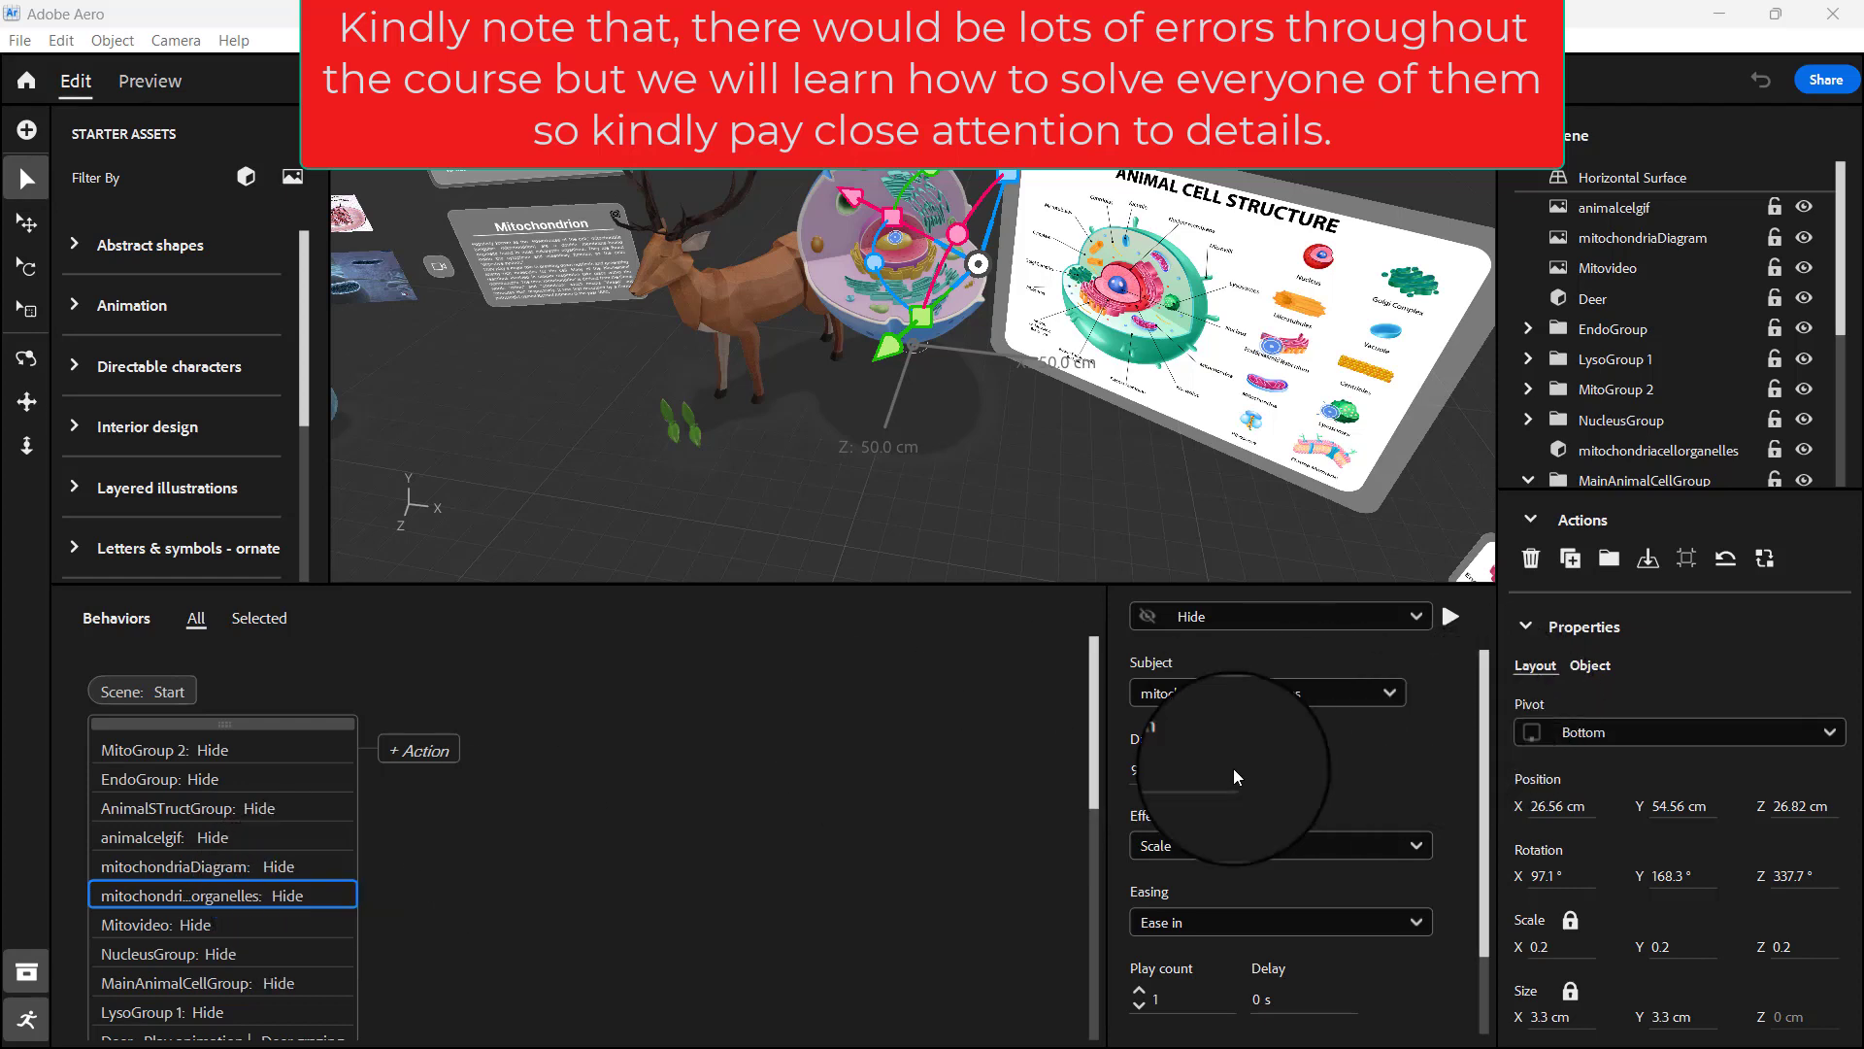
Give the organelles scene-start Hide action 0 s duration and a Fade and Scale effect, then preview
click(1181, 769)
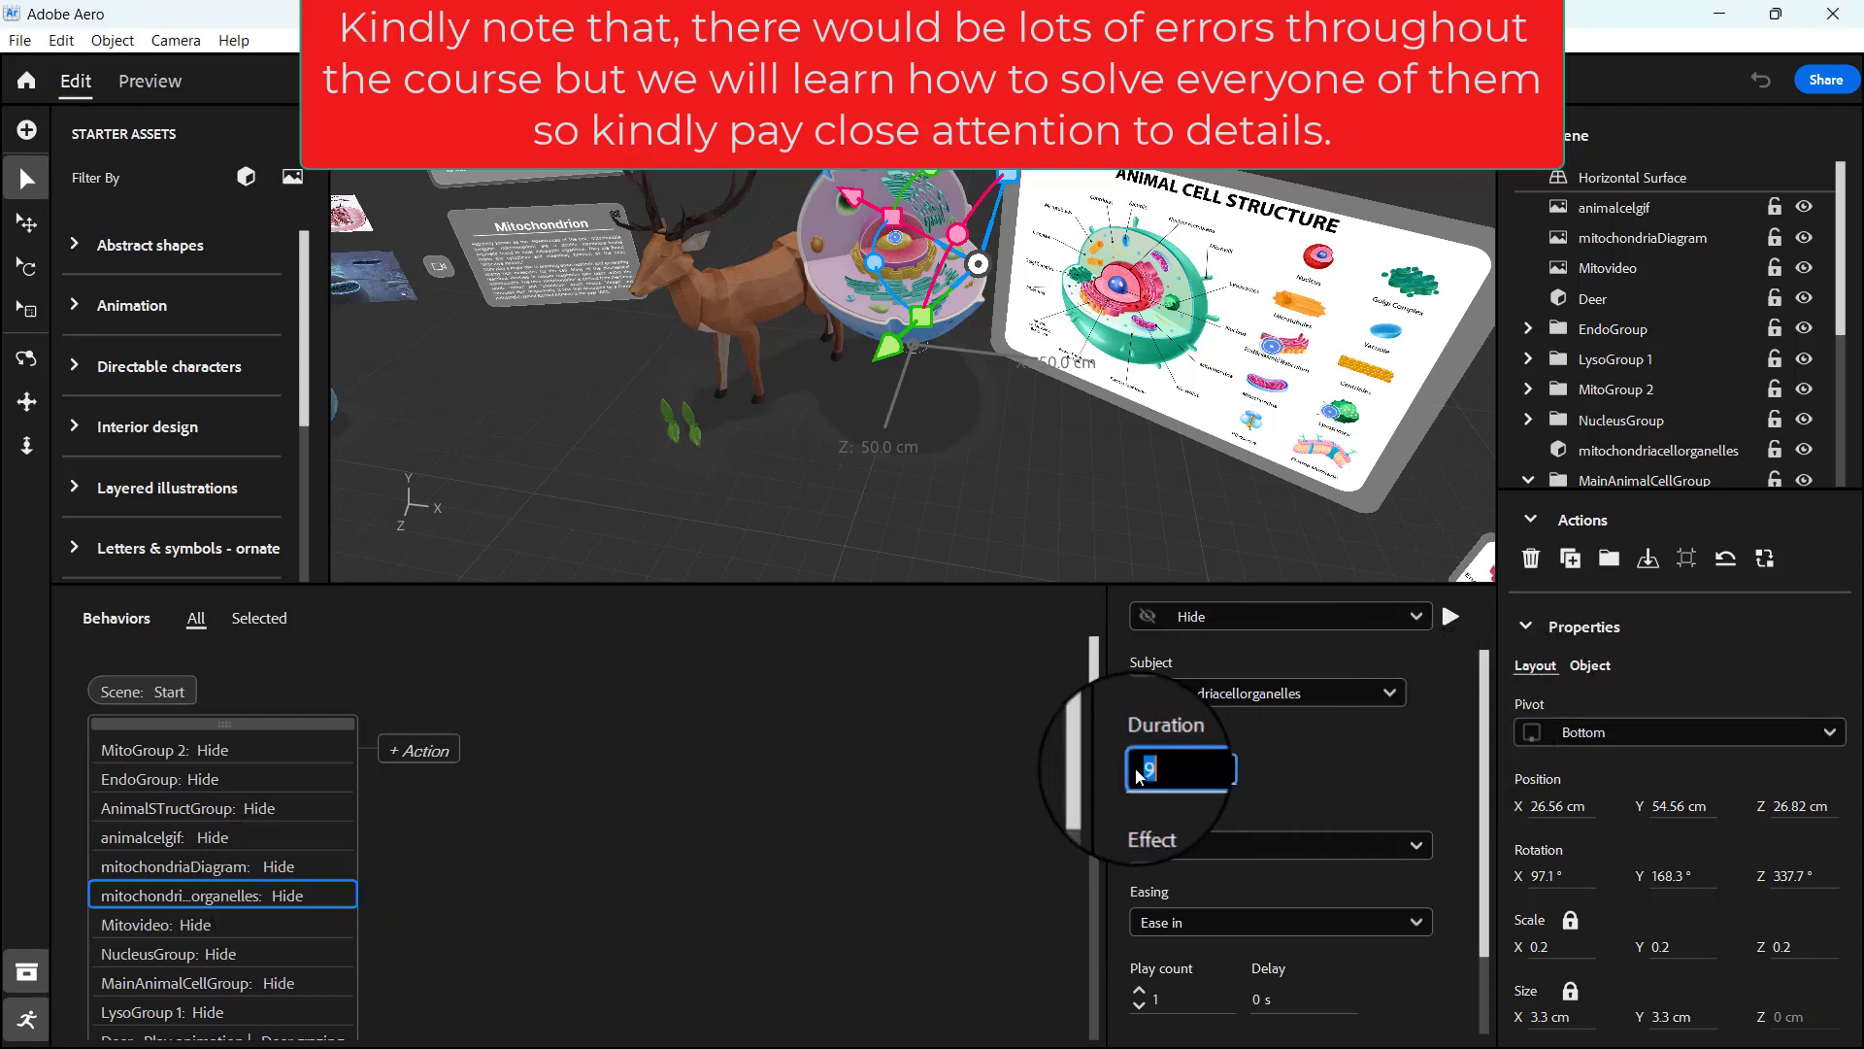
text(0)
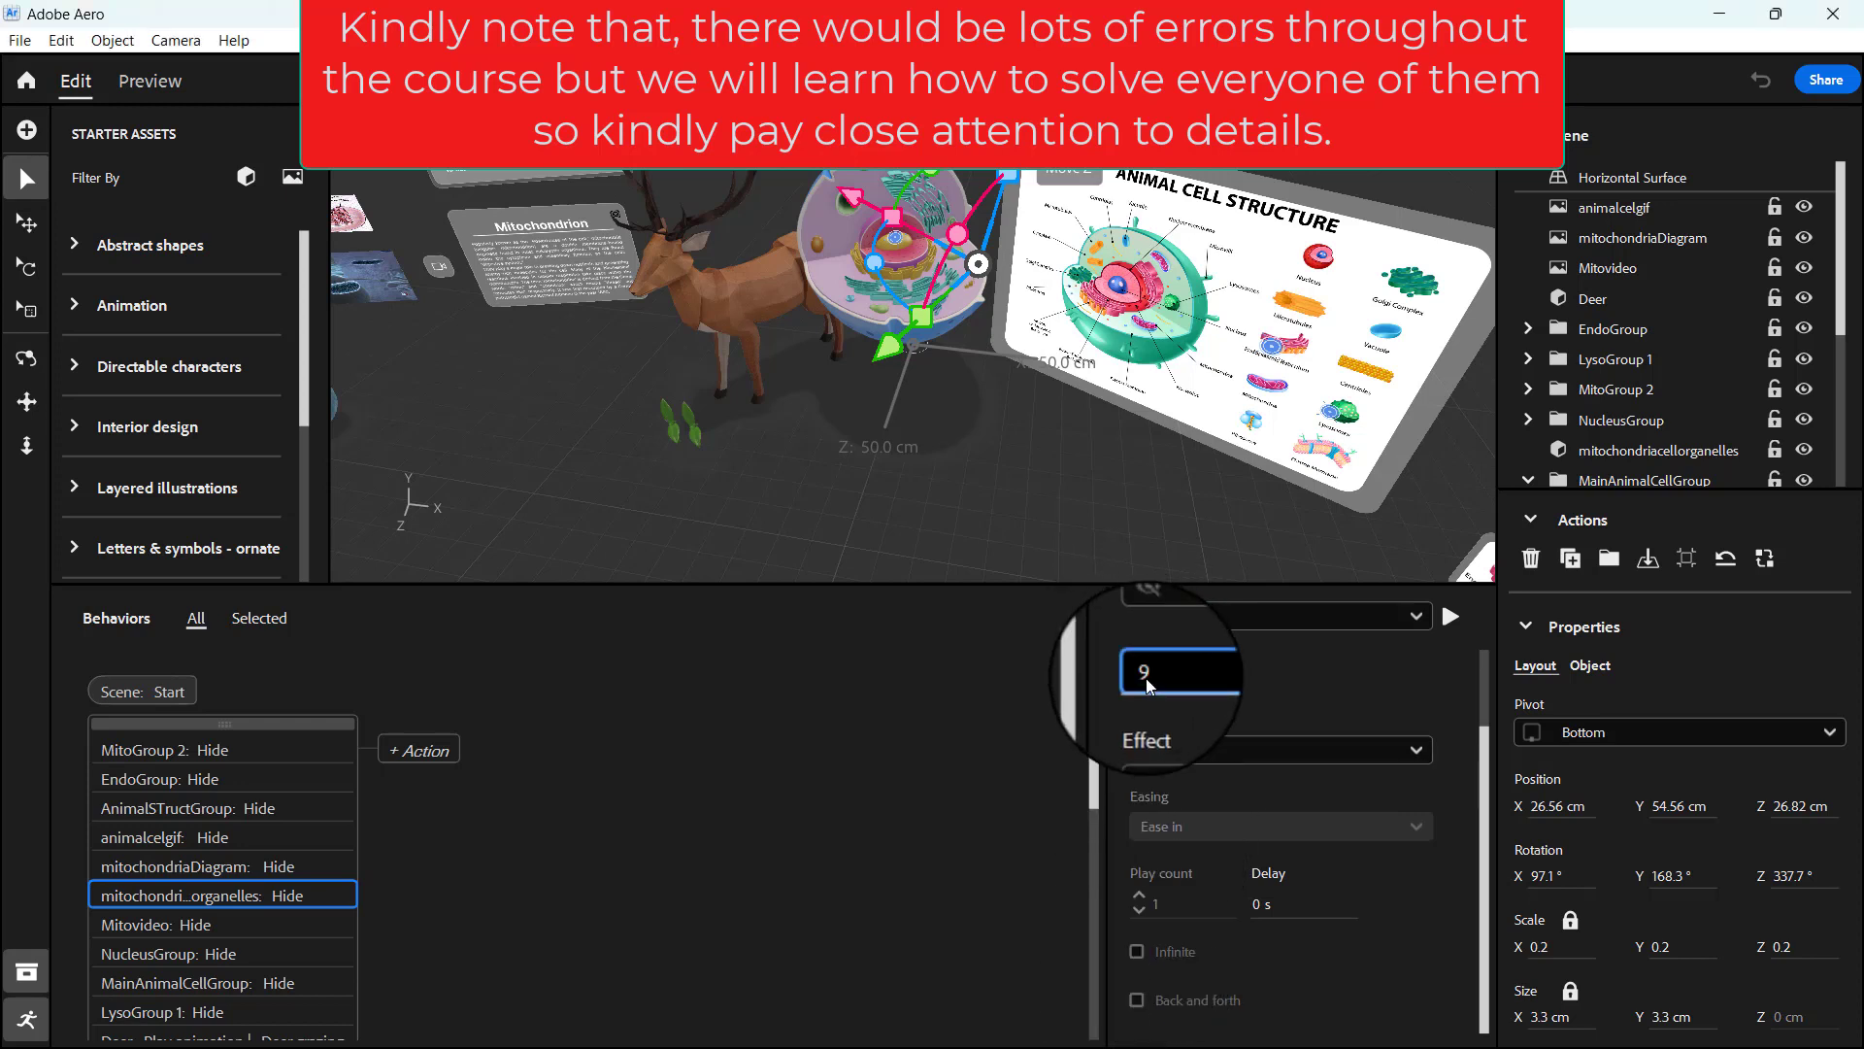
click(1133, 950)
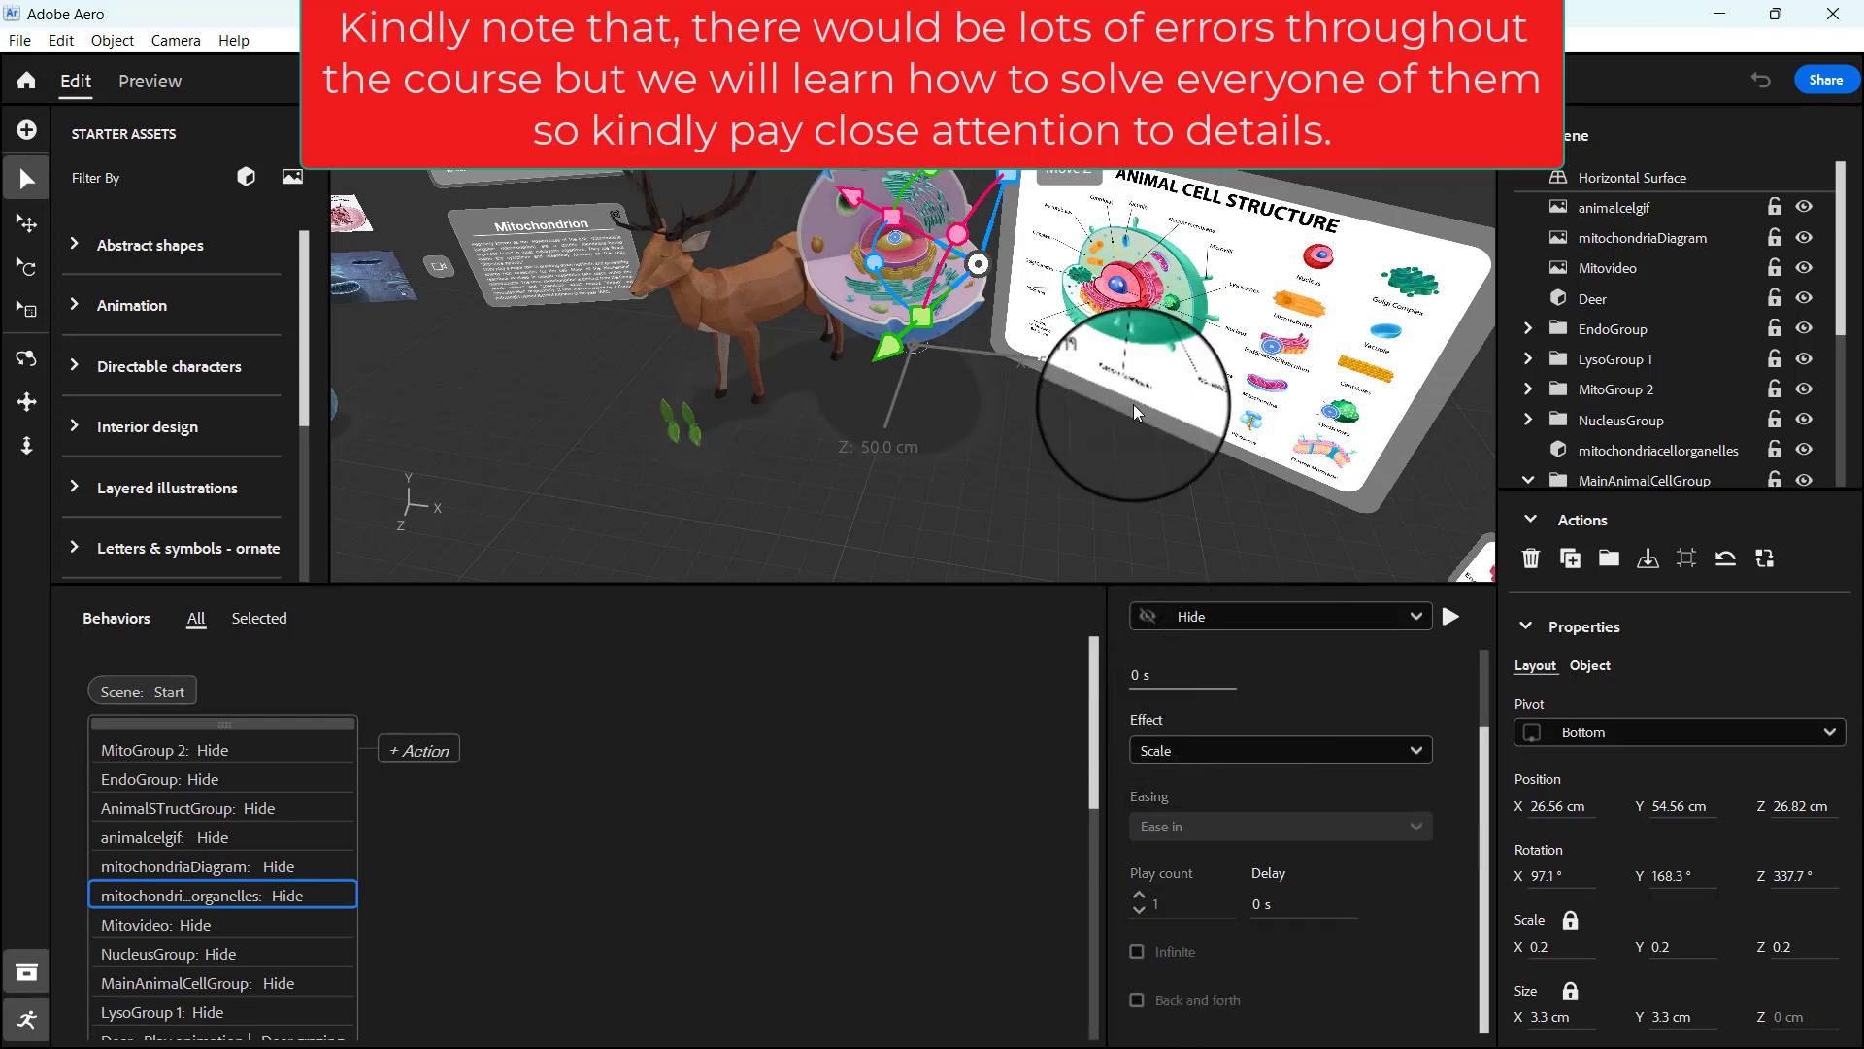
click(1280, 748)
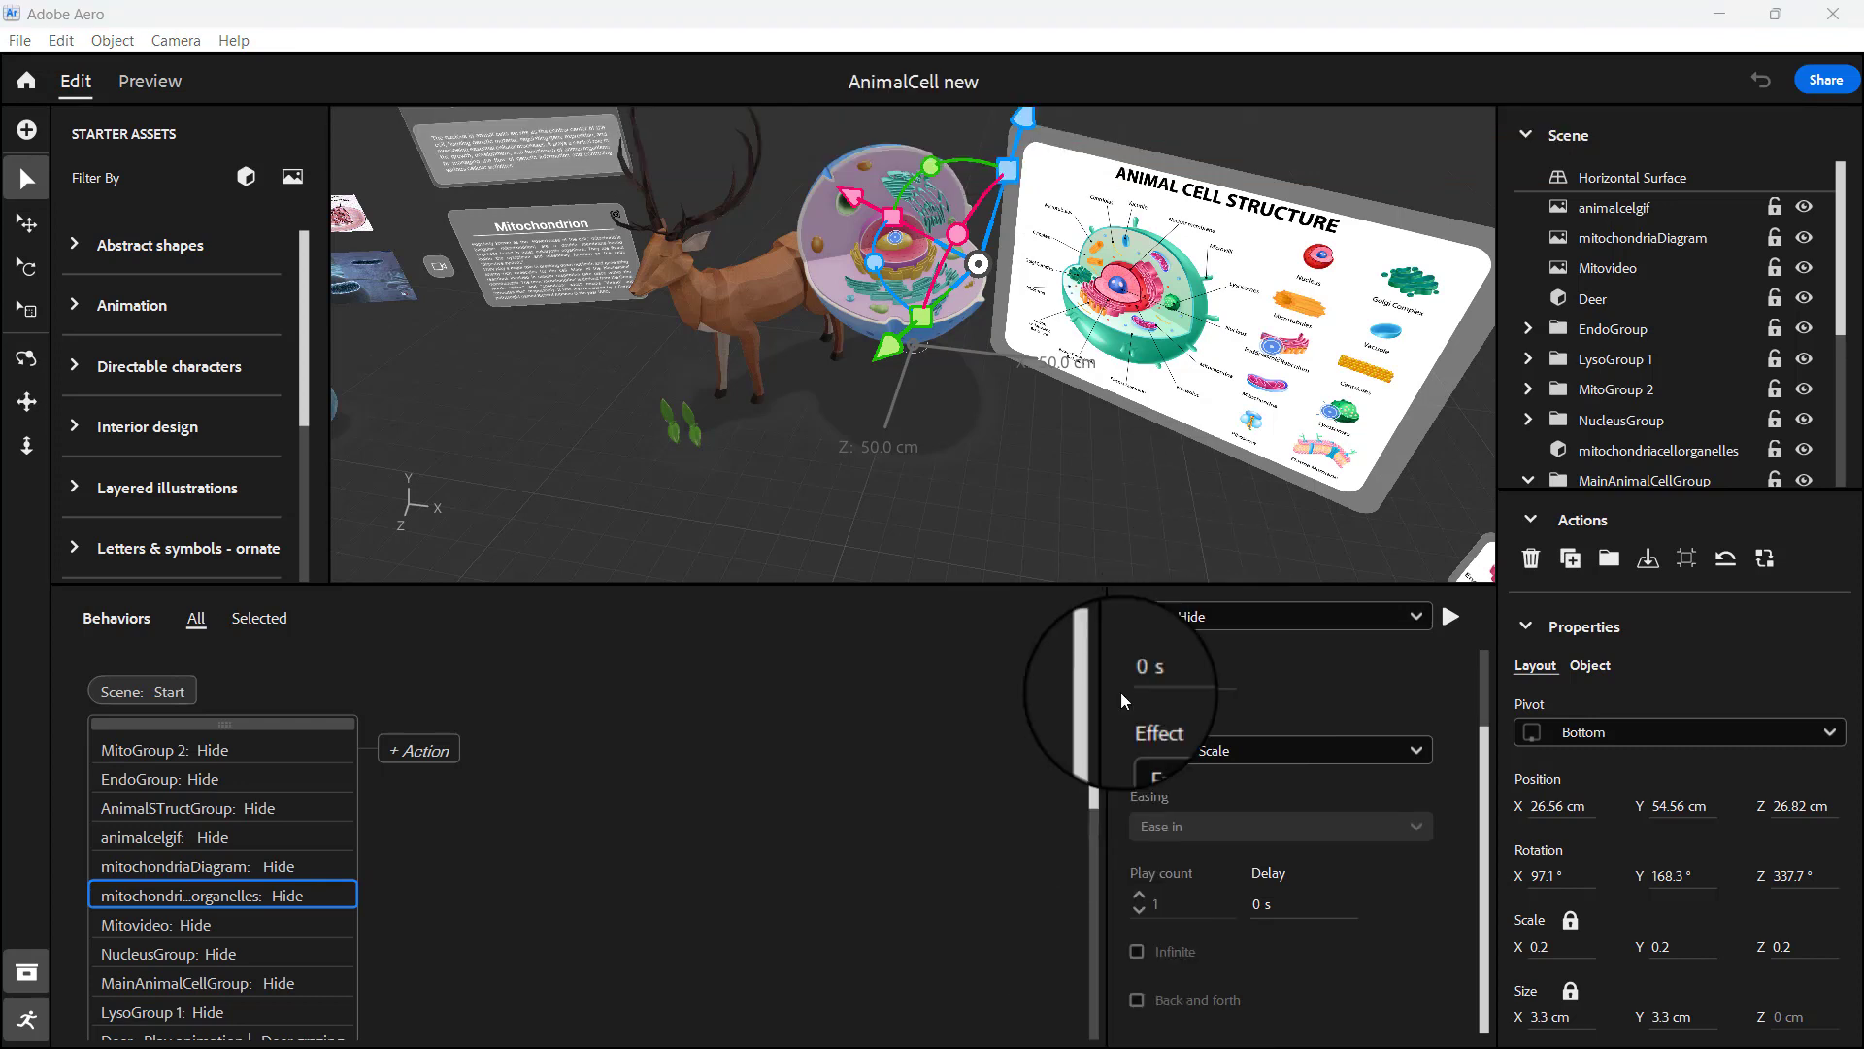
click(1278, 748)
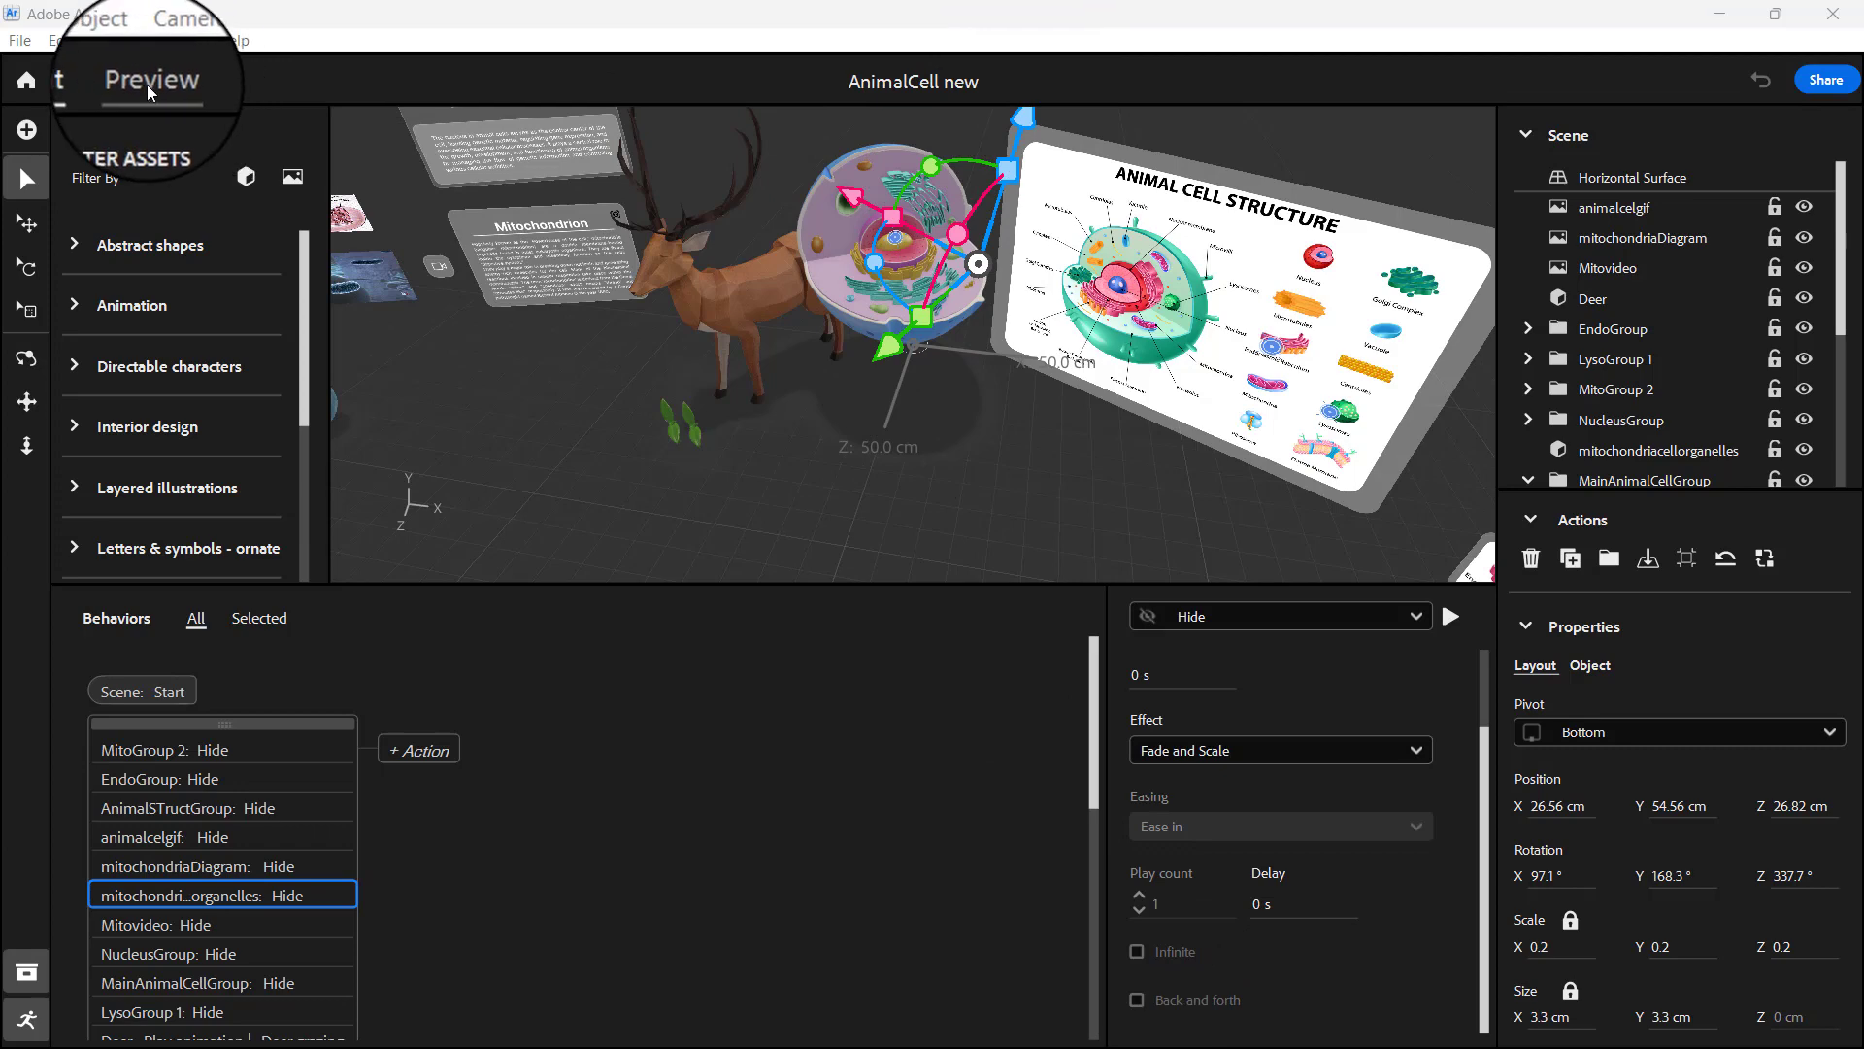
click(150, 81)
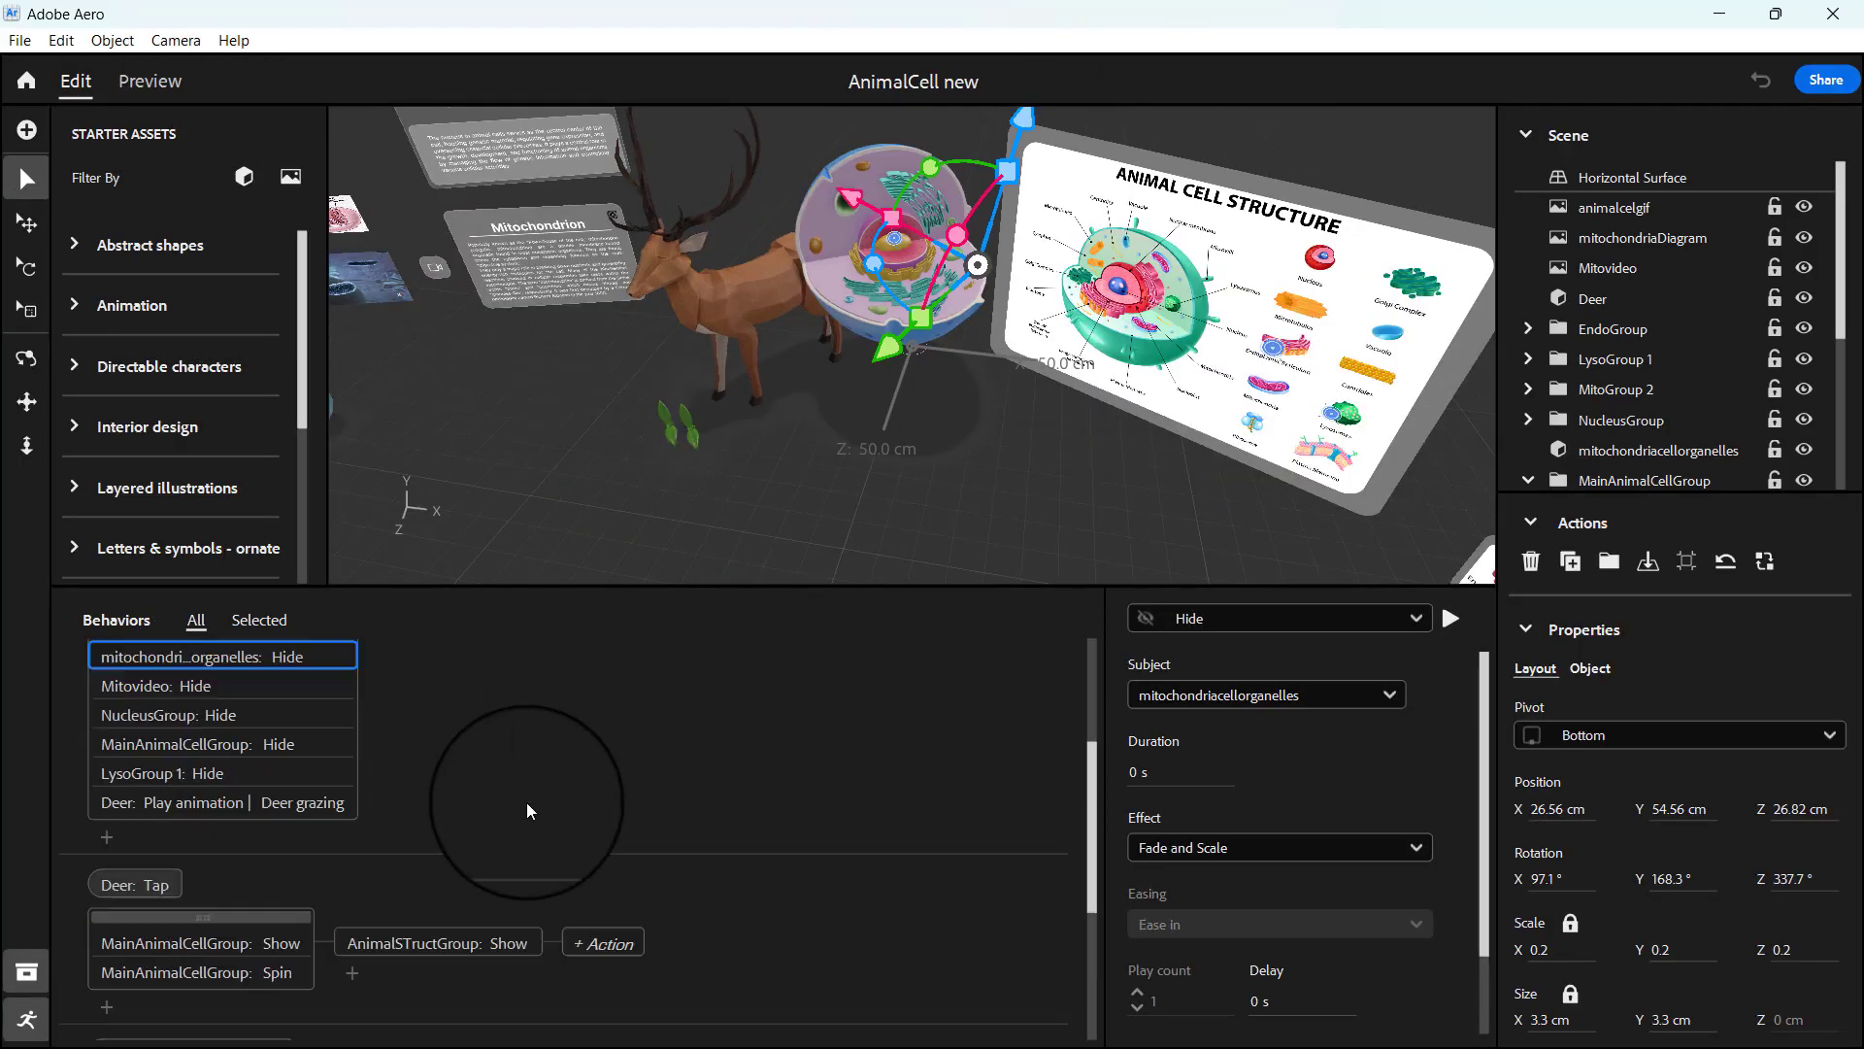
Select the Mitovideo scene-start Hide action and enter a new Duration value
click(222, 778)
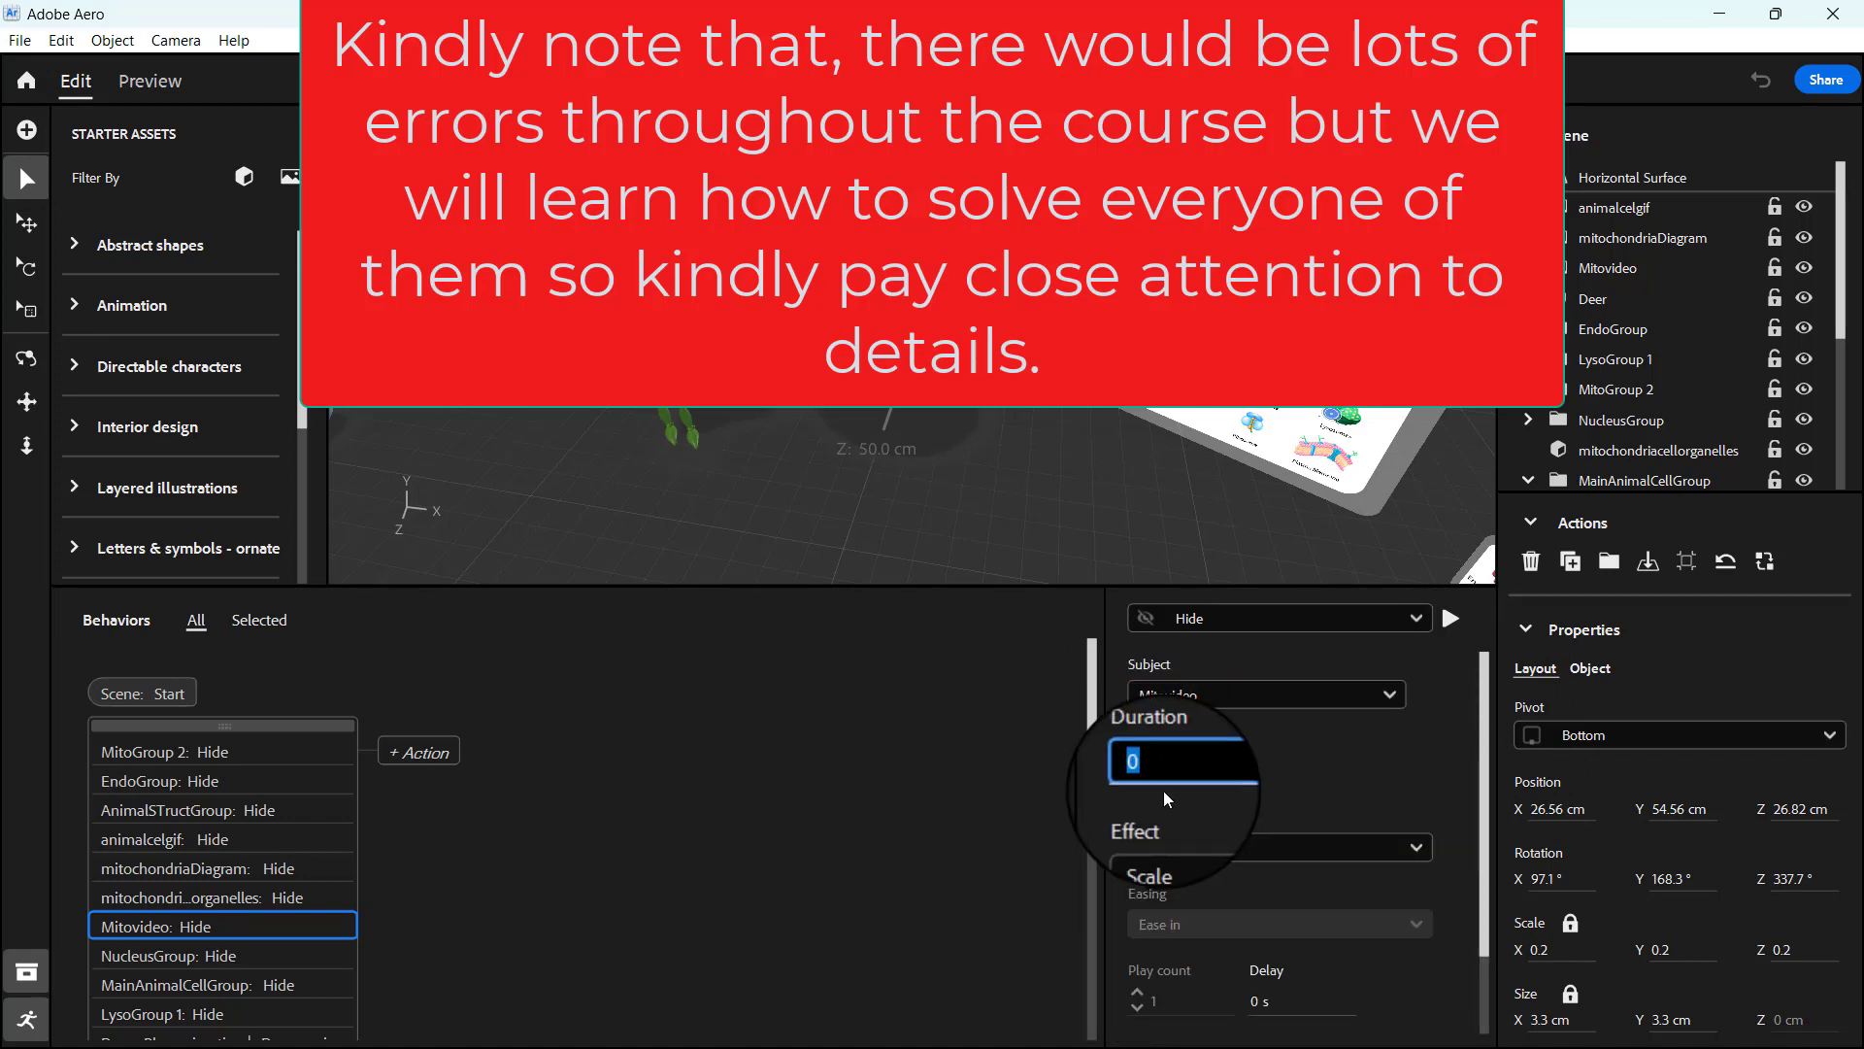
text(9 s)
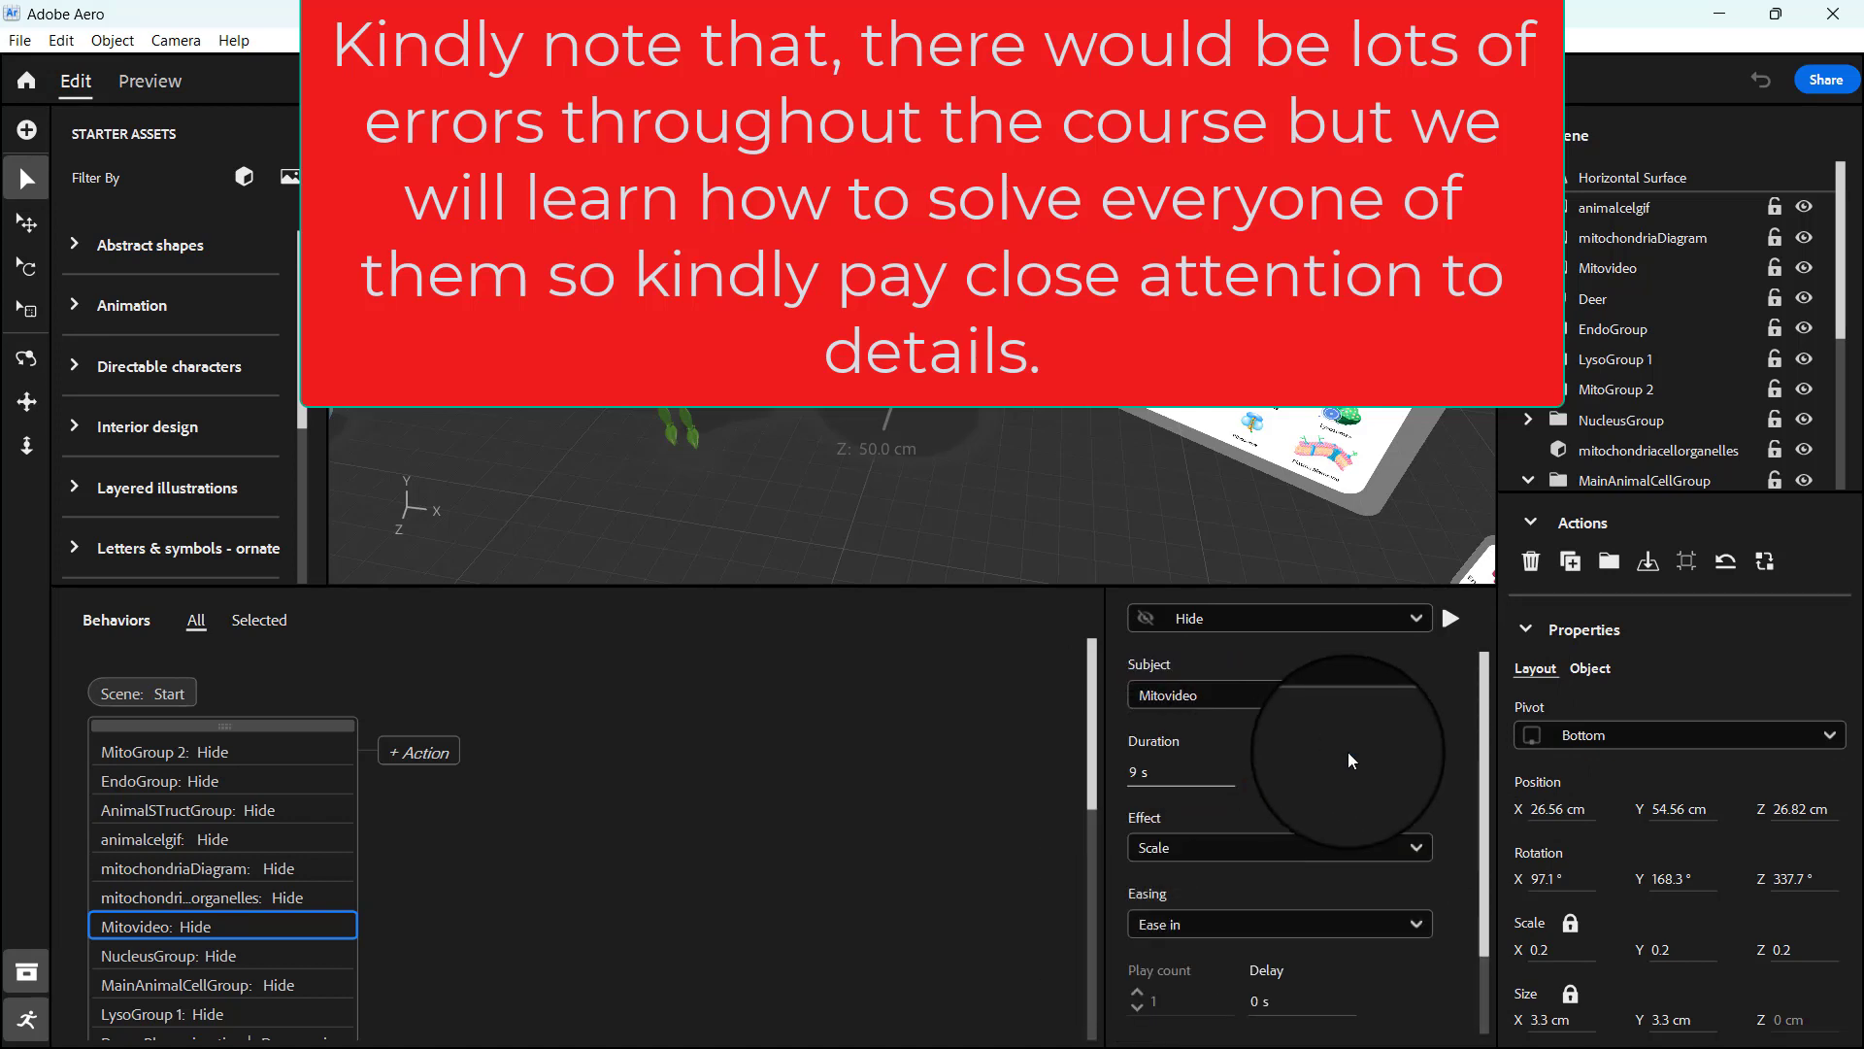
scroll(down, 3)
text(0)
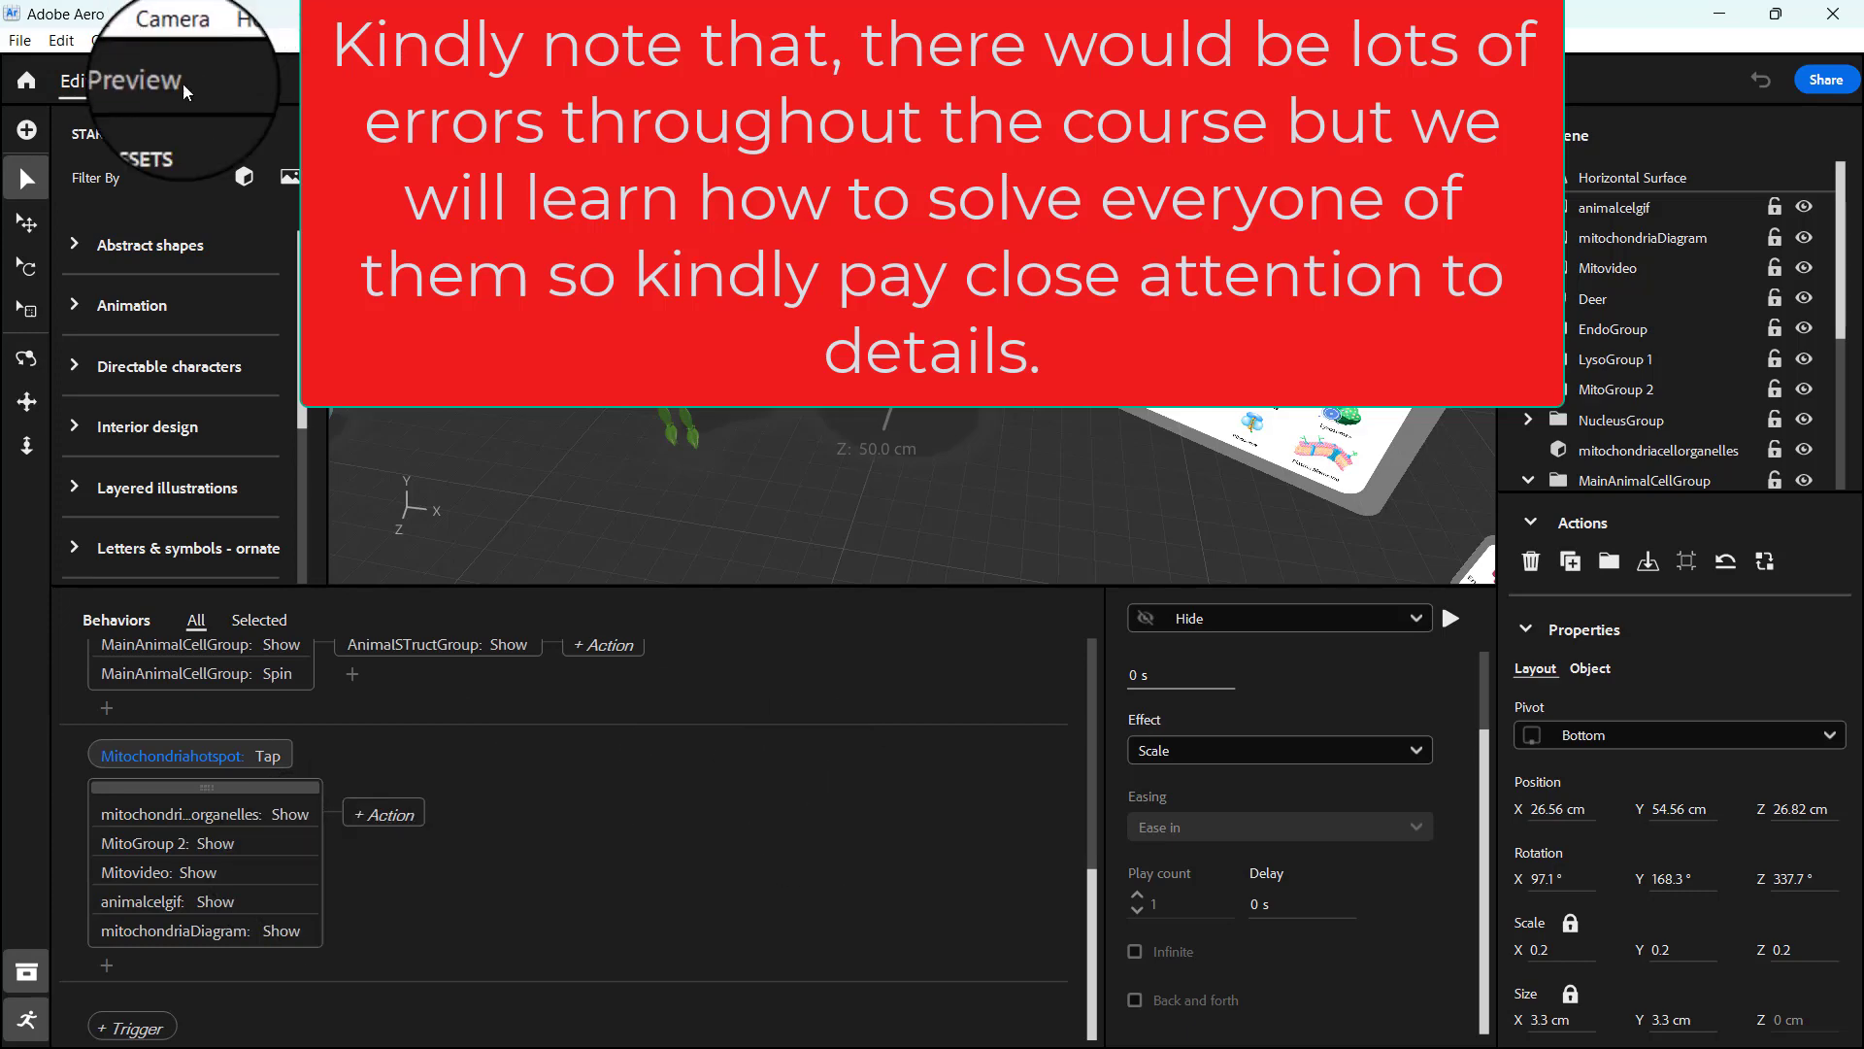
click(148, 80)
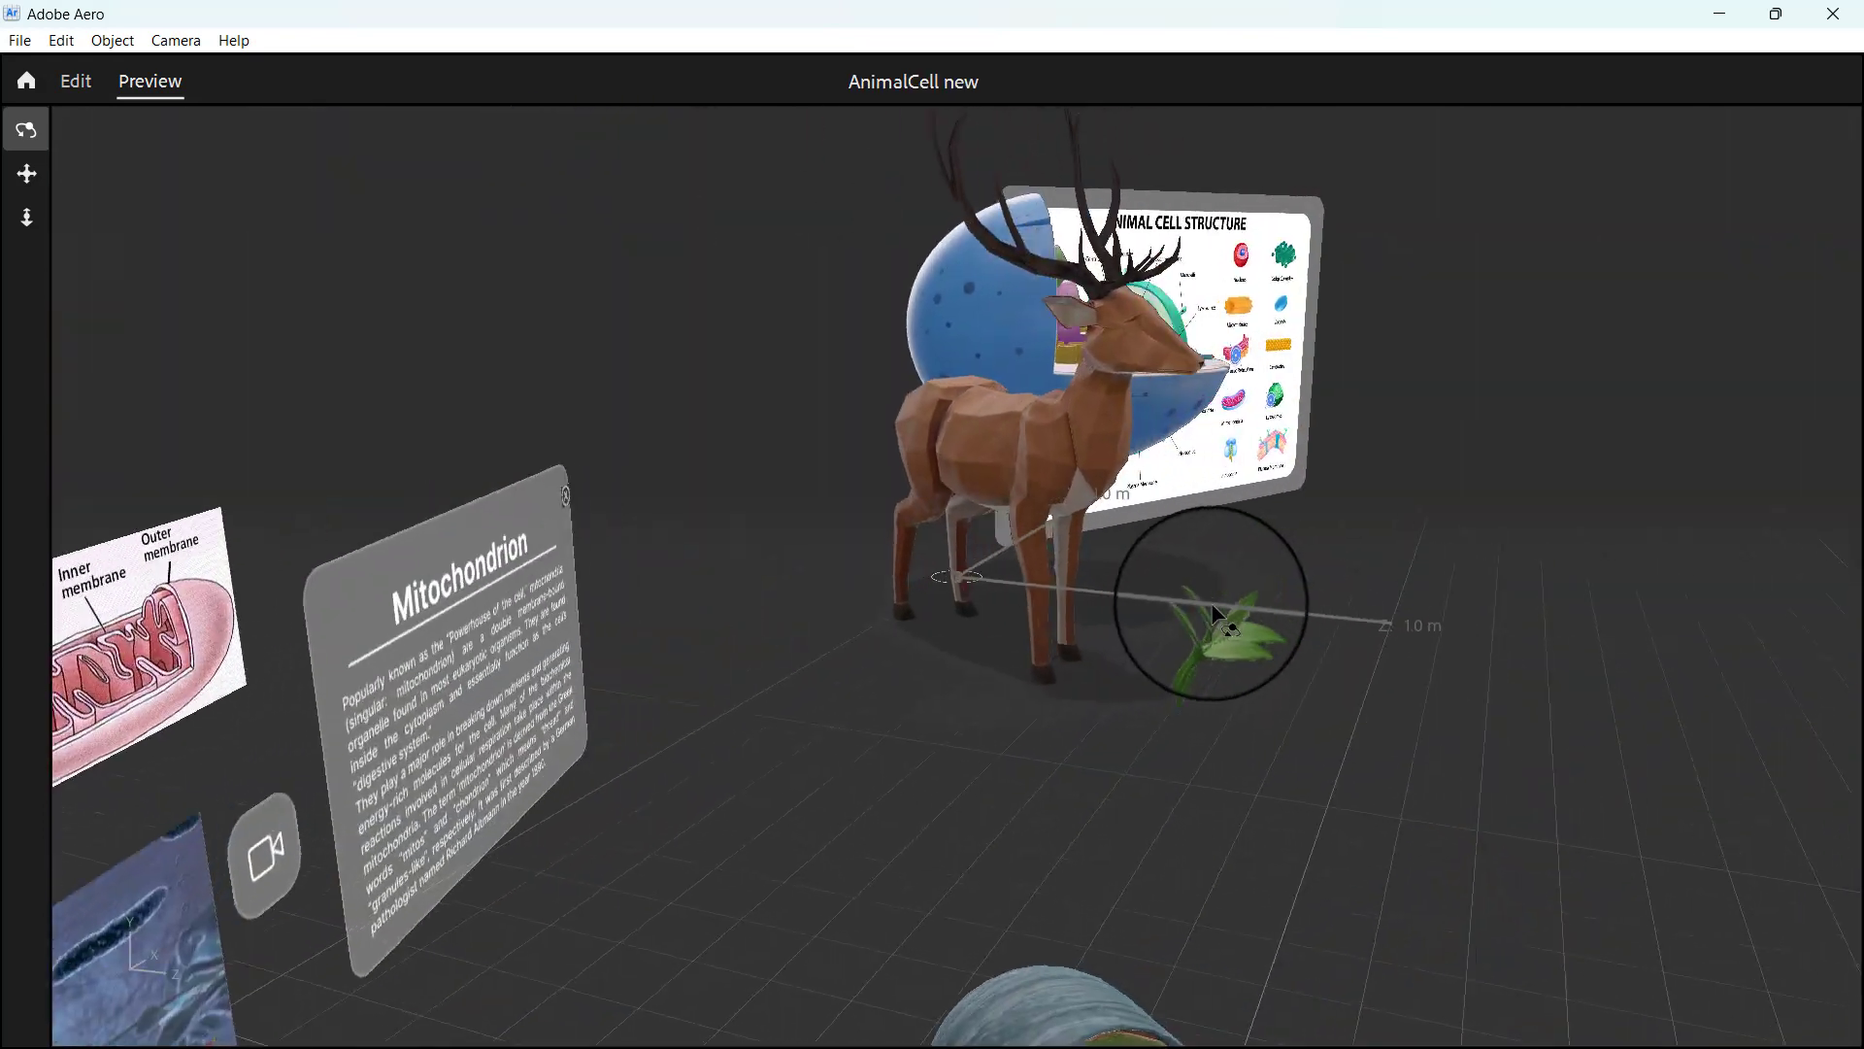
drag(1213, 613, 820, 600)
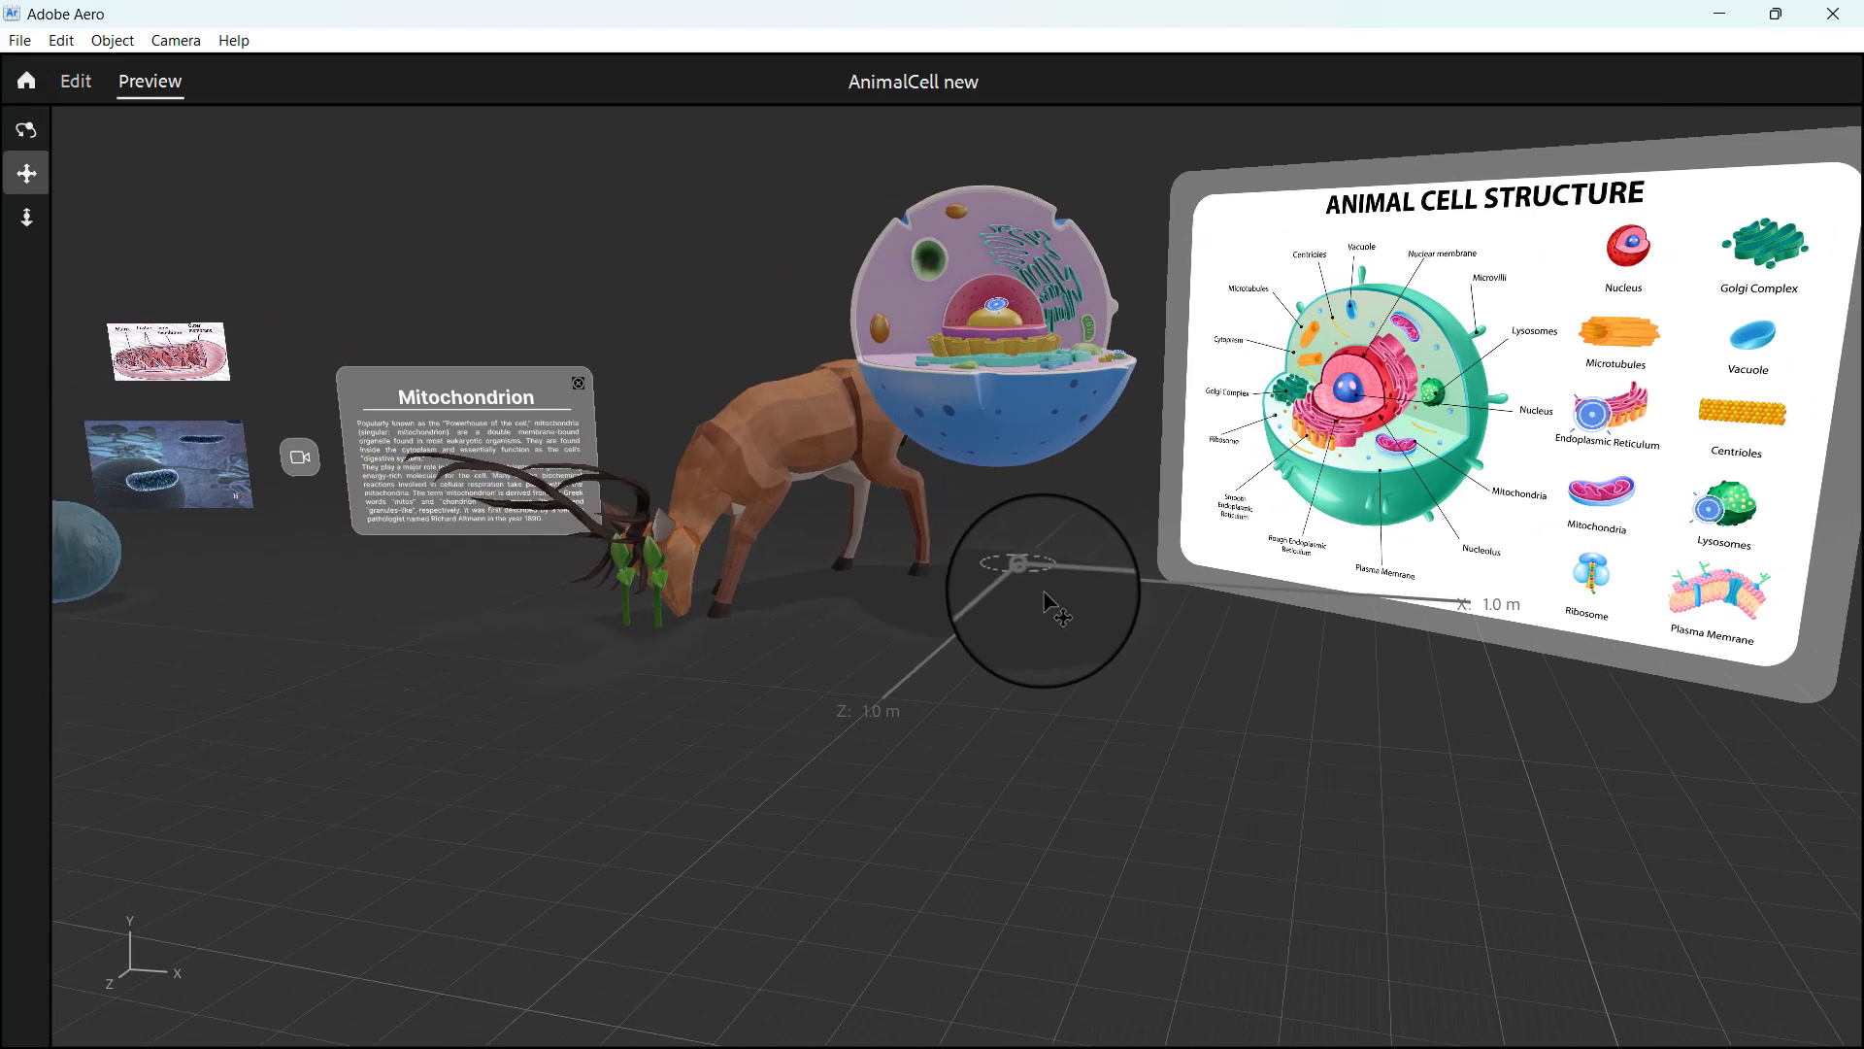
drag(1046, 594, 986, 571)
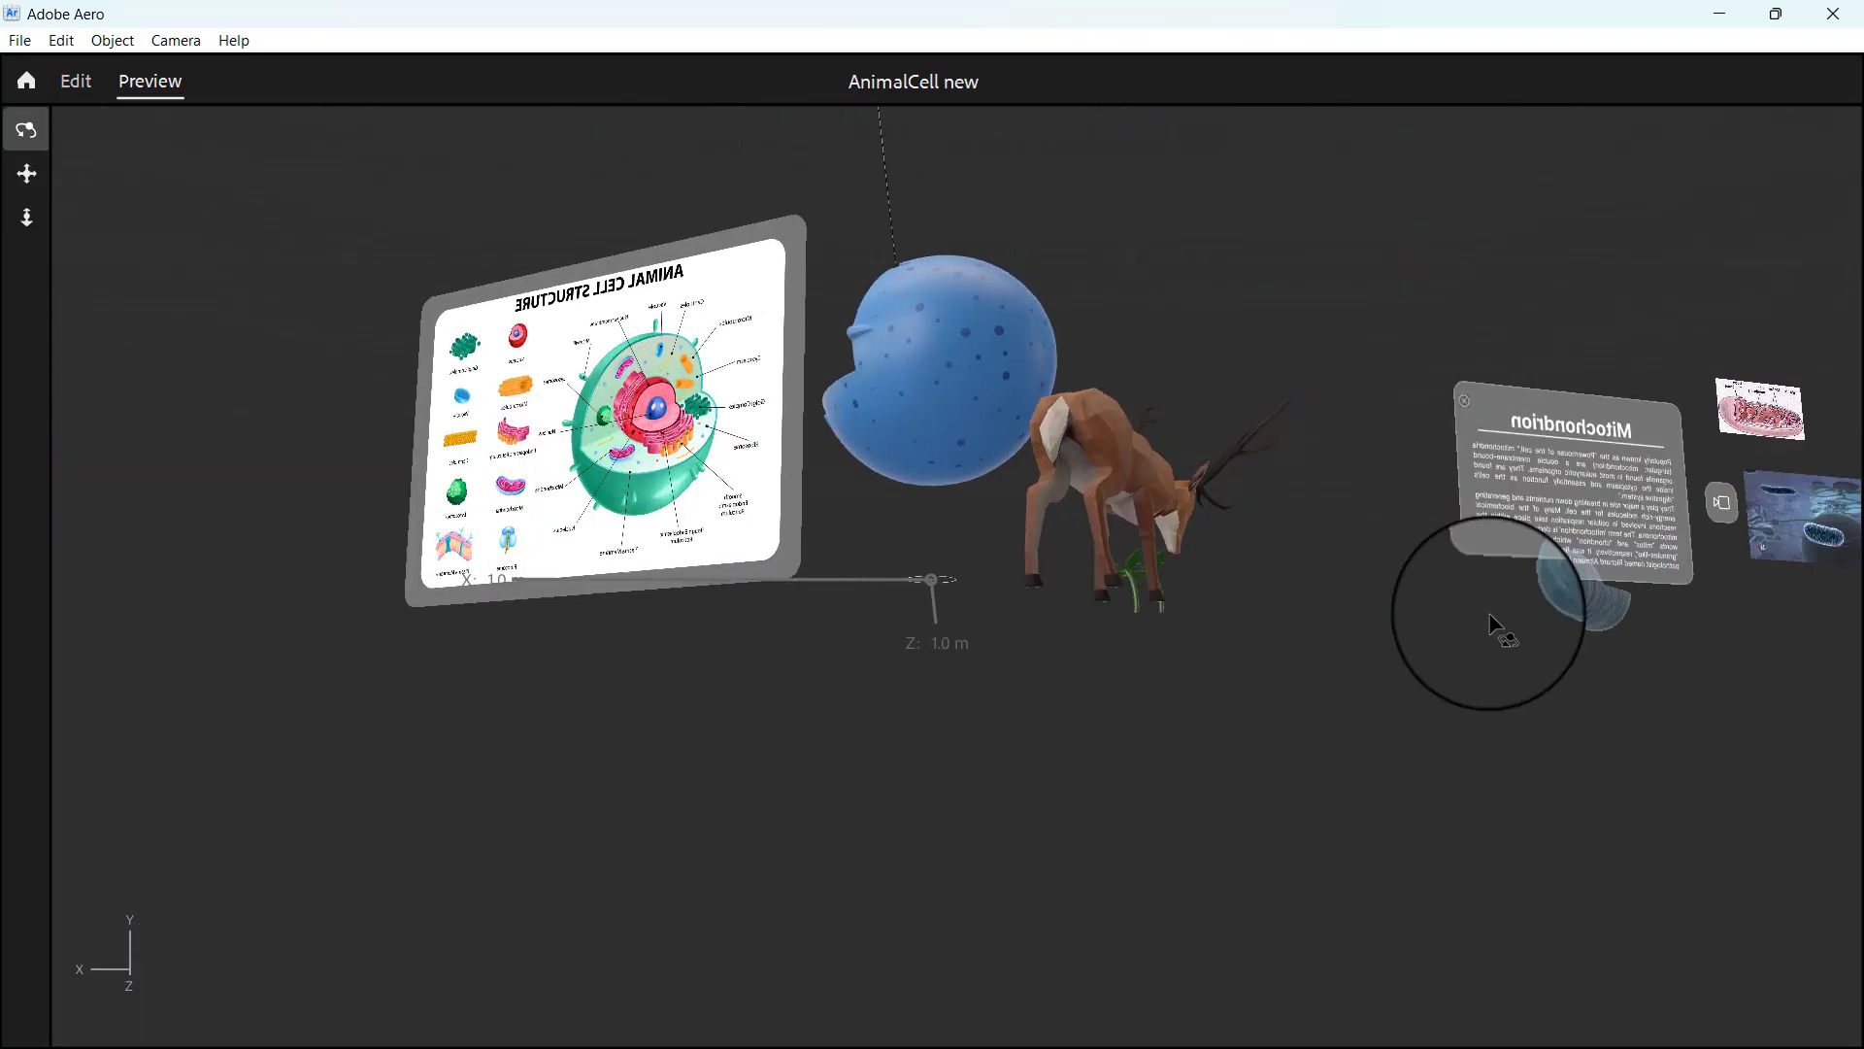
drag(1495, 624, 699, 722)
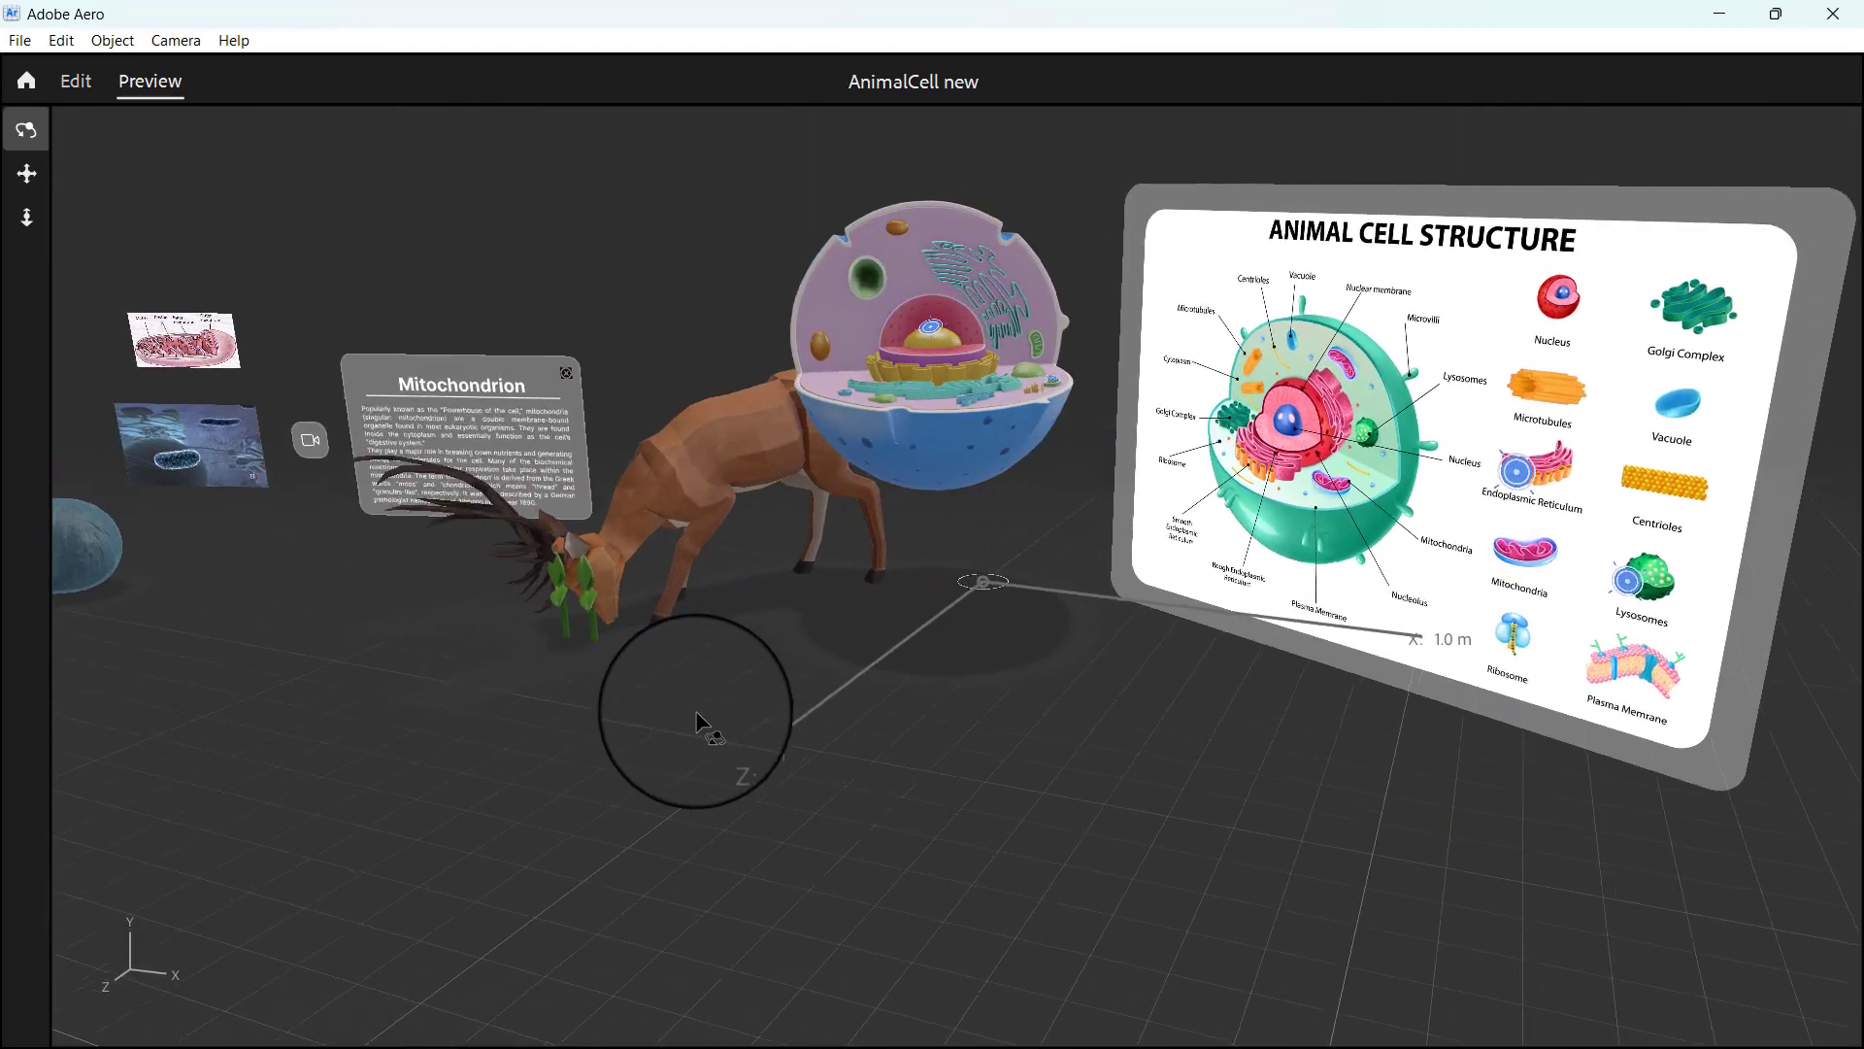
drag(701, 721, 642, 749)
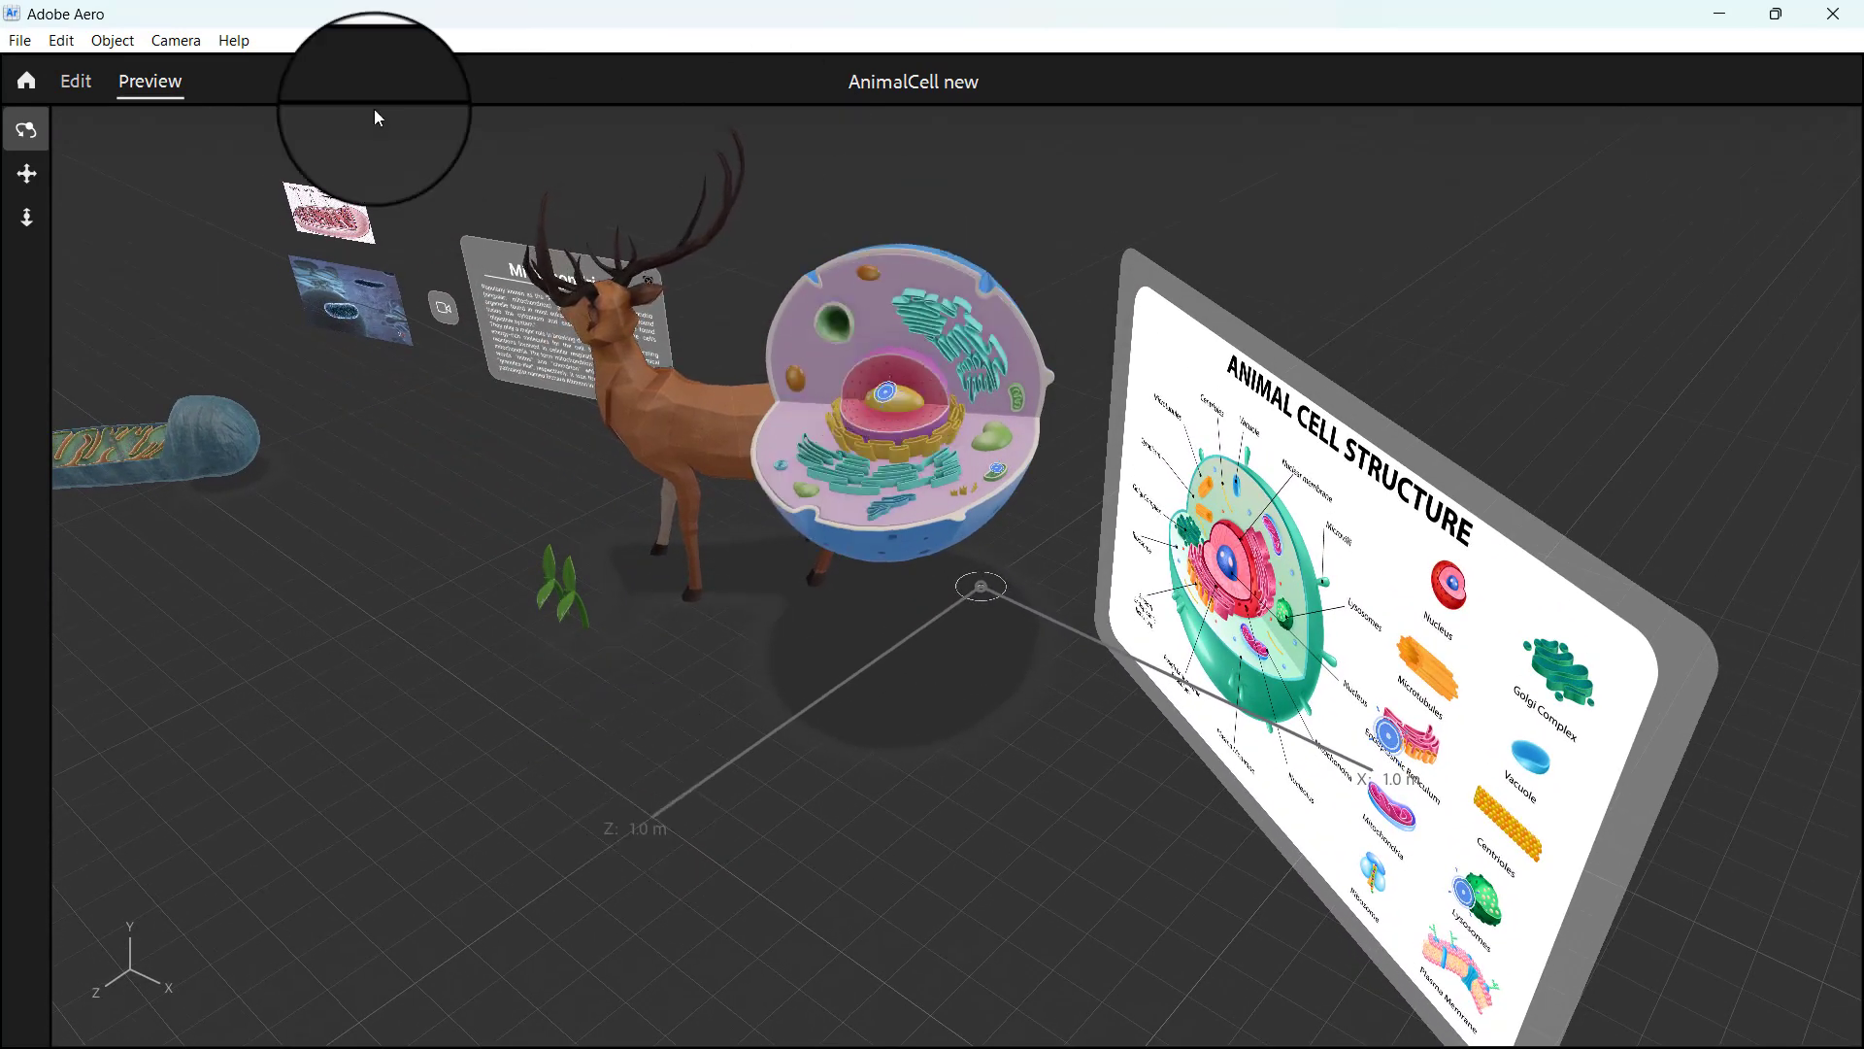
click(75, 81)
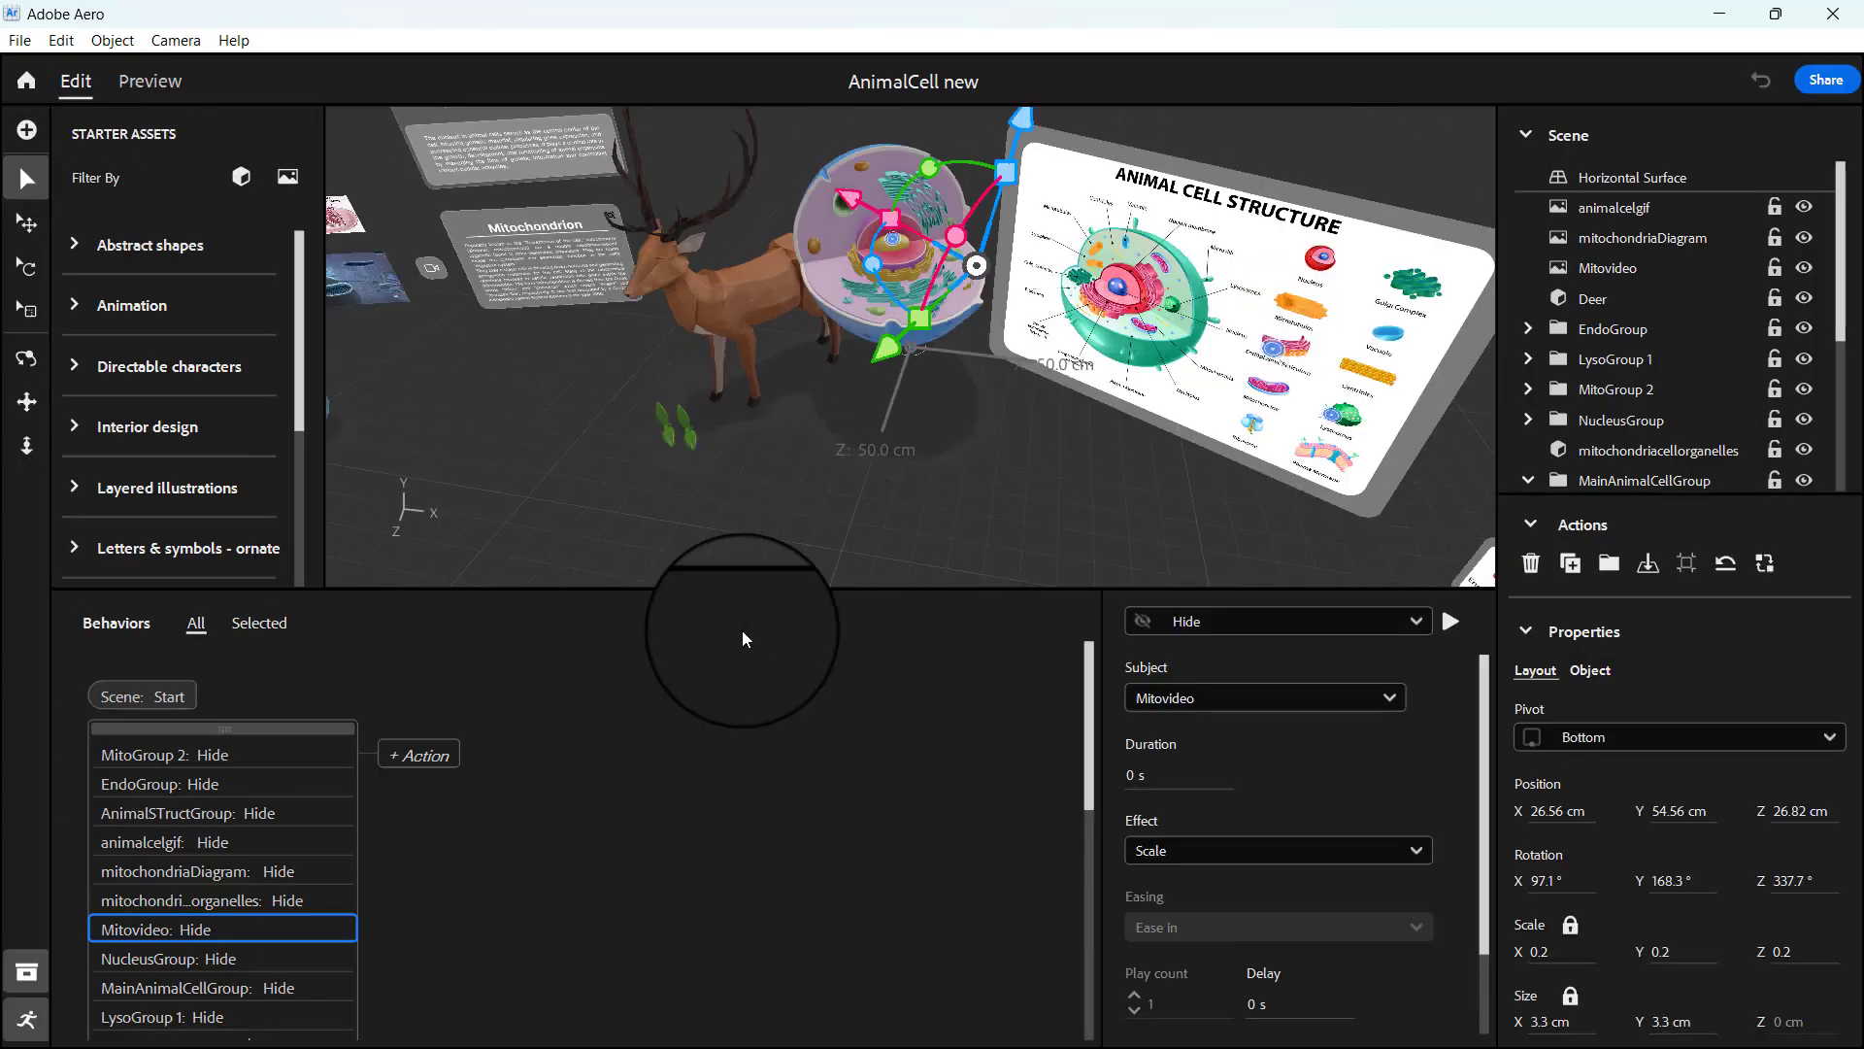